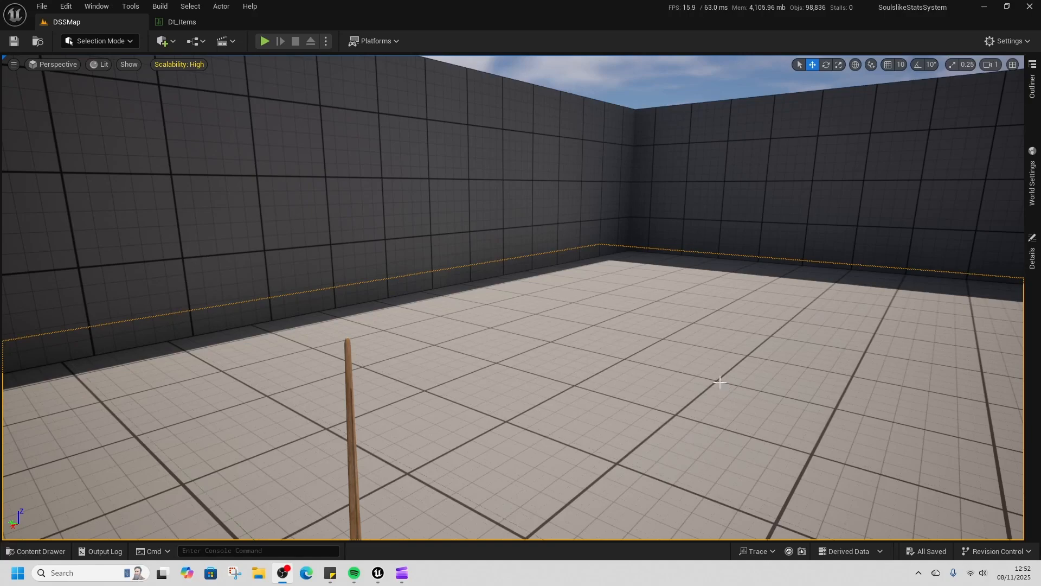
Open the Content Drawer and enter the SoulslikeSystems folder to reach the BP_worldItem blueprint.
left_click(263, 41)
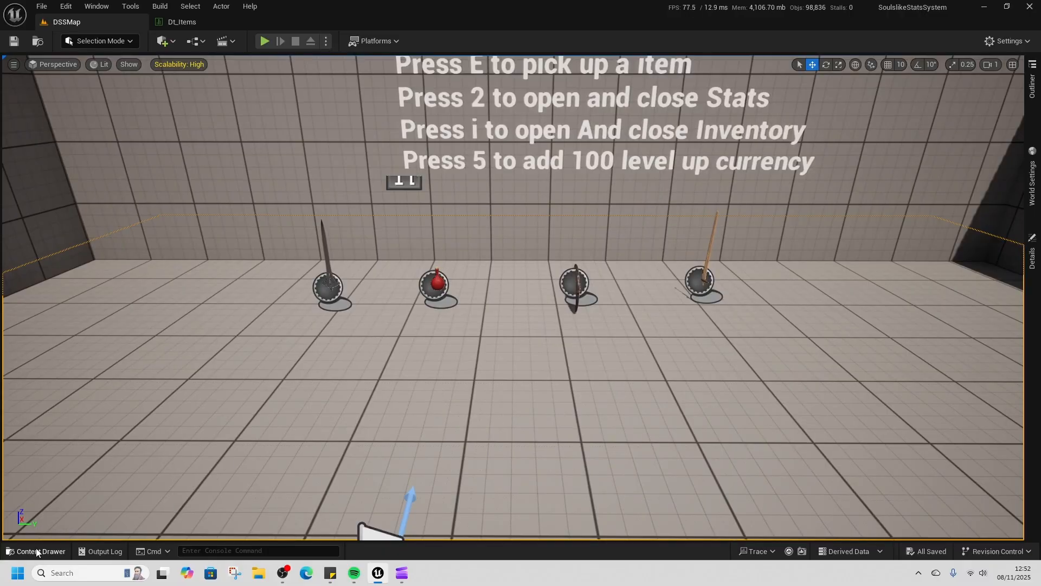
left_click(35, 551)
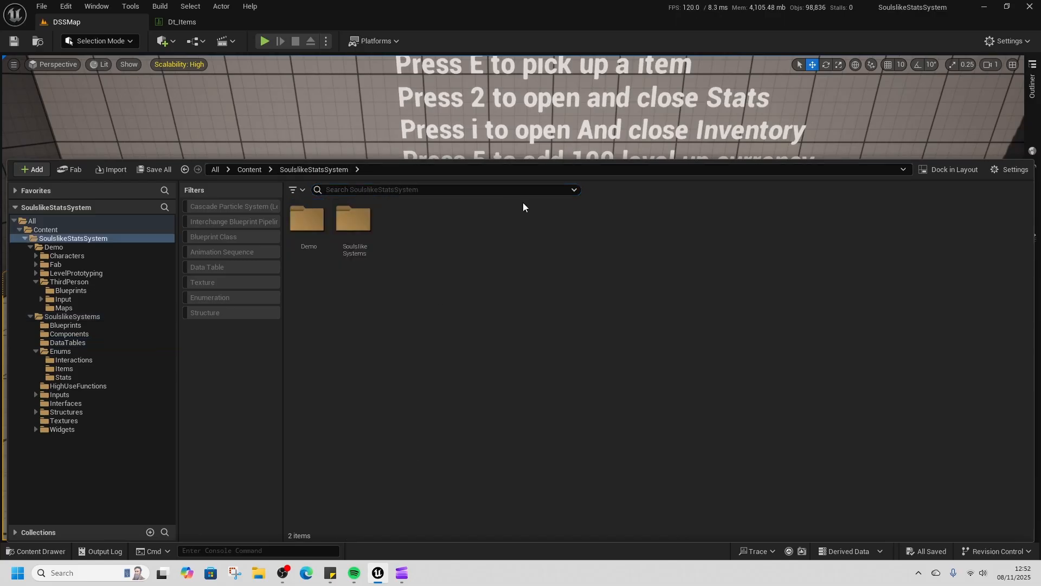
mouse_move(503, 251)
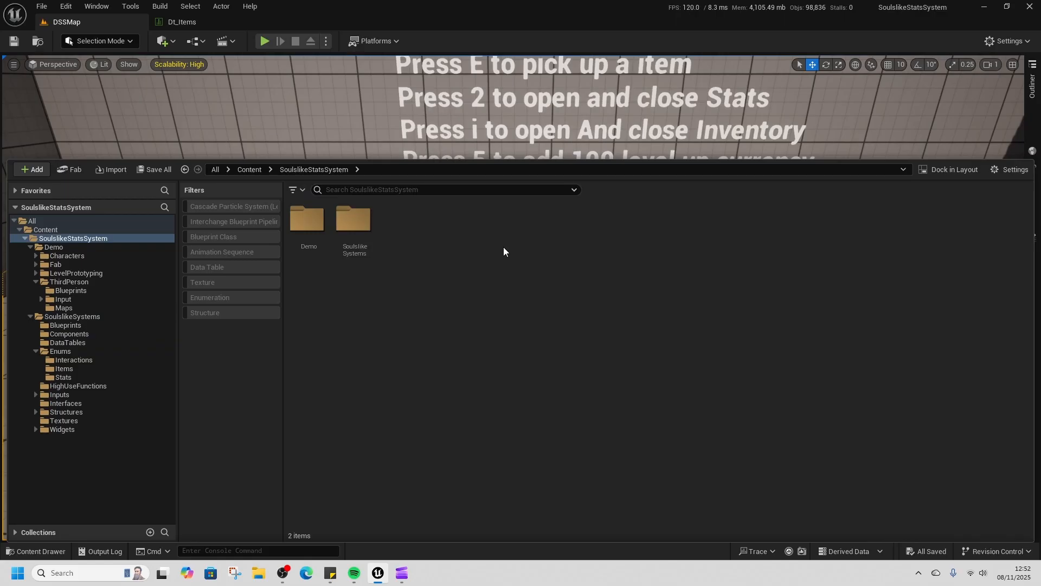
left_click(308, 220)
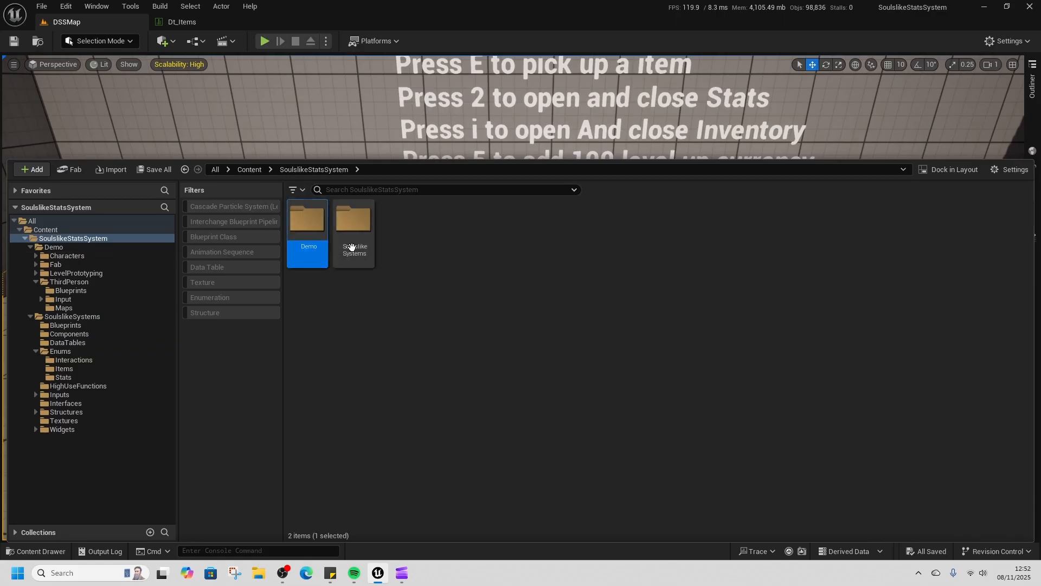
left_click(353, 226)
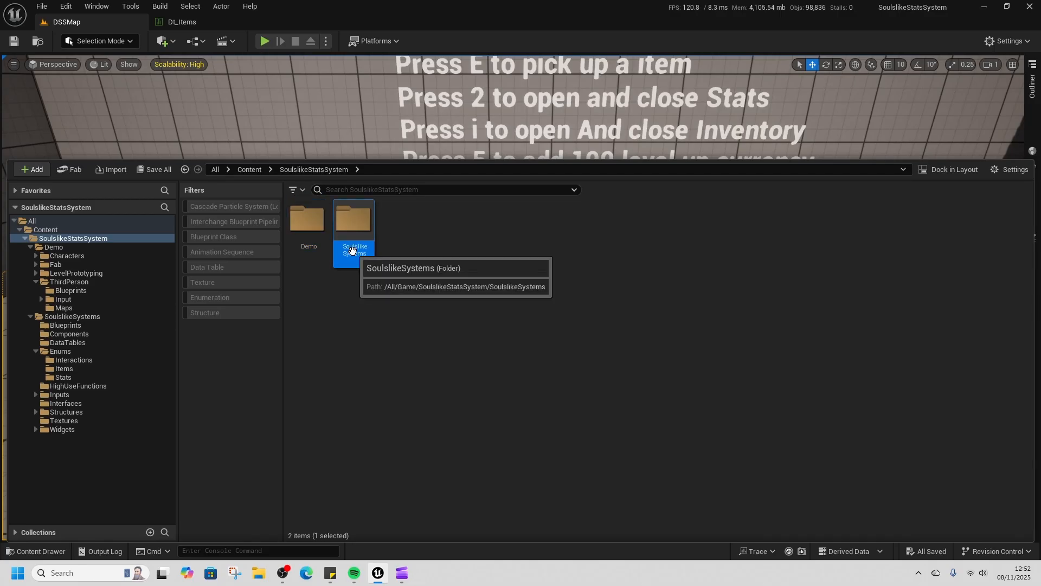
double_click(352, 222)
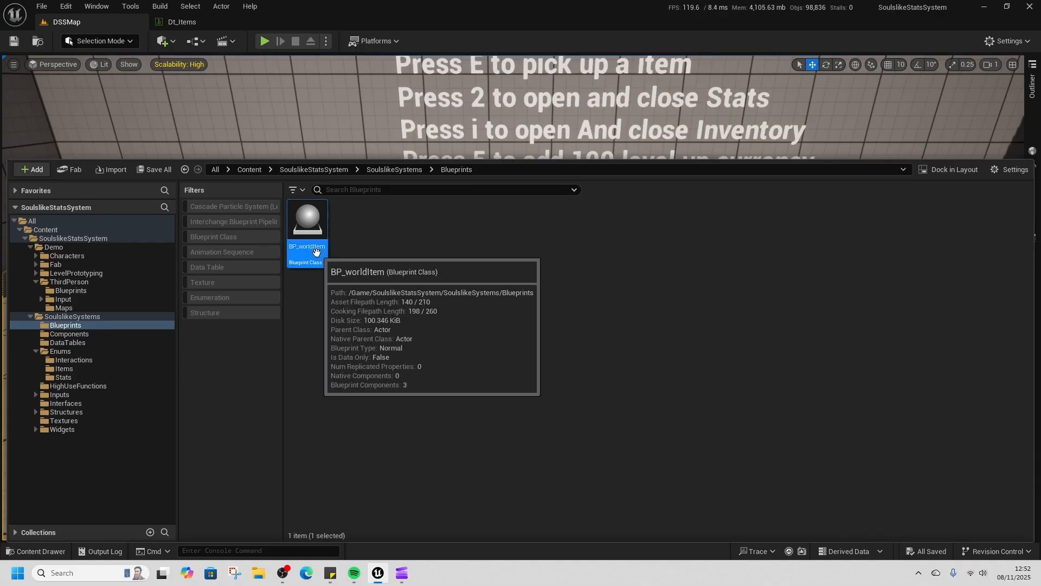
mouse_move(334, 245)
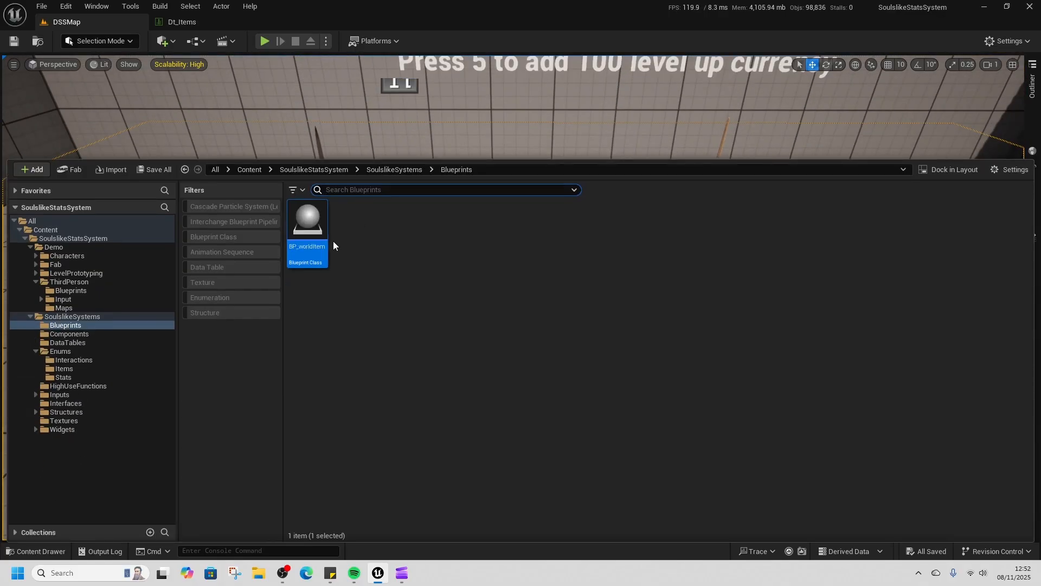
Open BP_worldItem on its Construction Script, then open the Dt_Items data table.
double_click(306, 219)
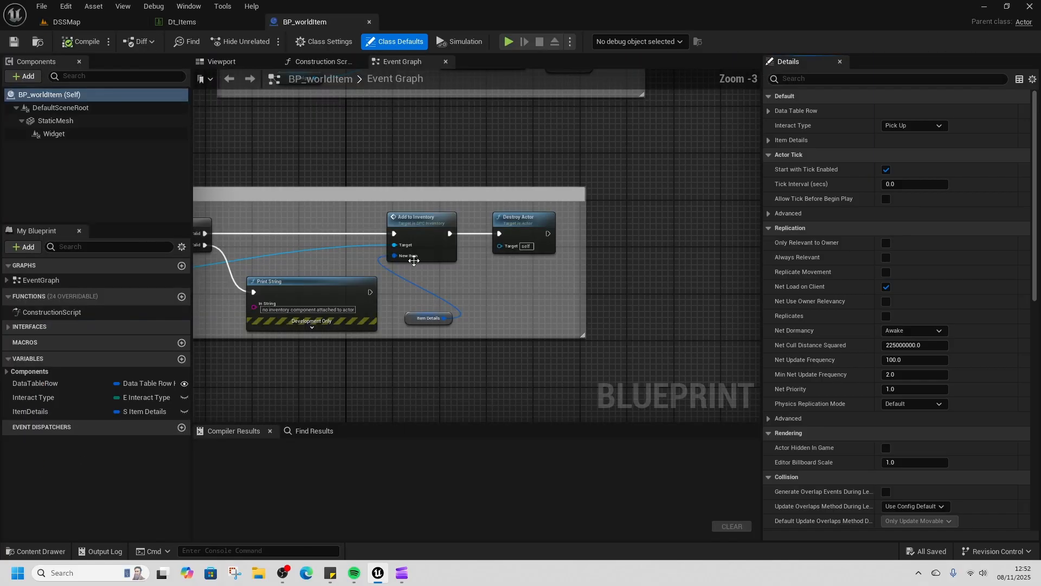
left_click(319, 61)
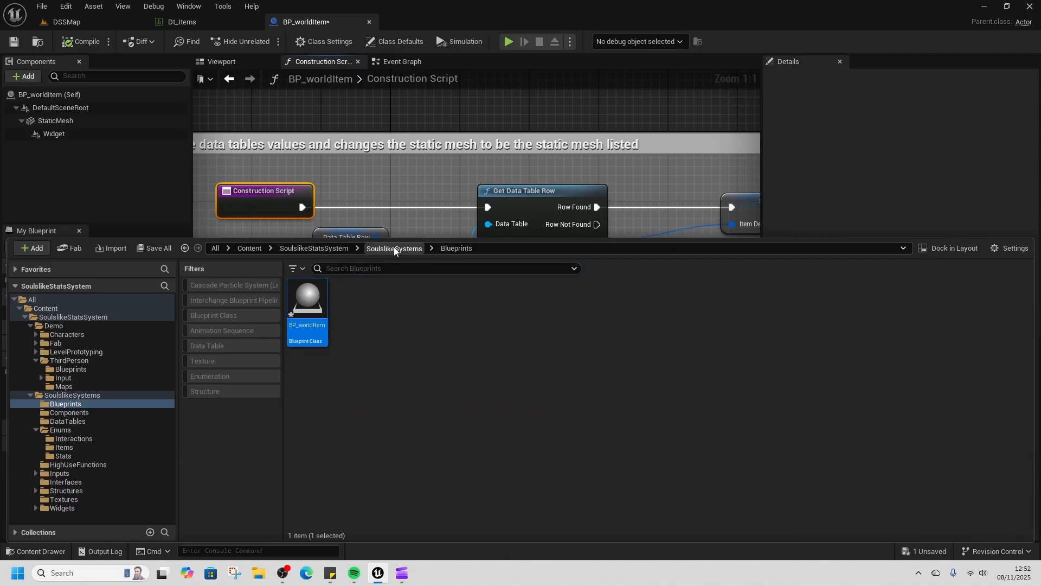
left_click(67, 420)
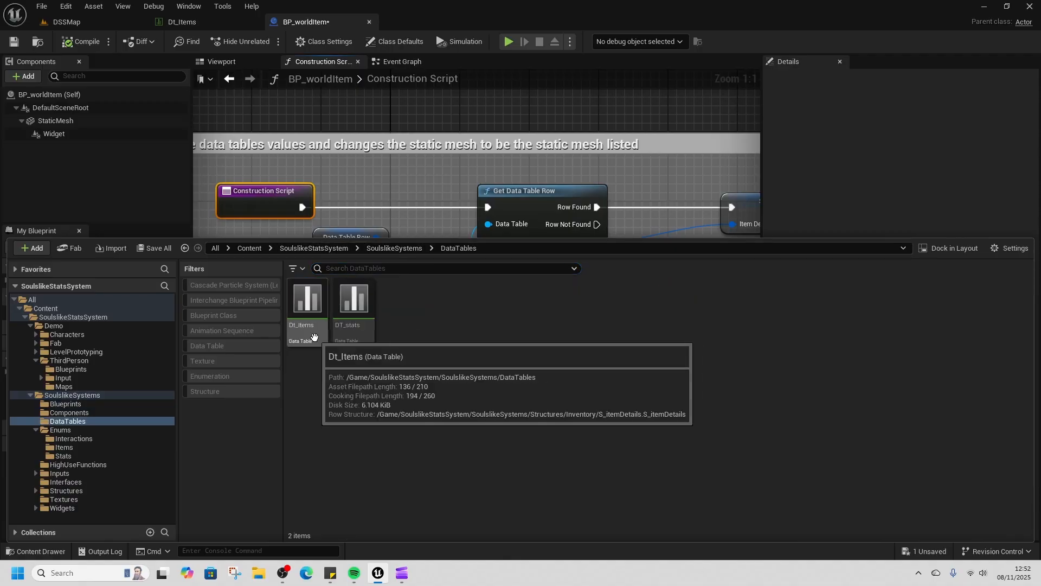
double_click(307, 302)
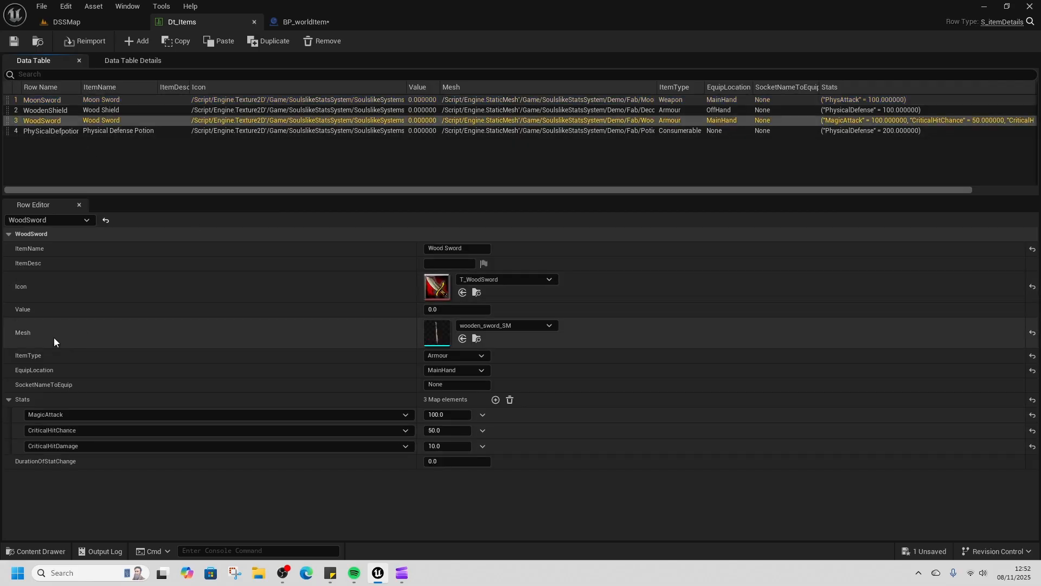
Review BP_worldItem's Event Graph and Widget variable node, then reopen the Content Drawer.
left_click(306, 21)
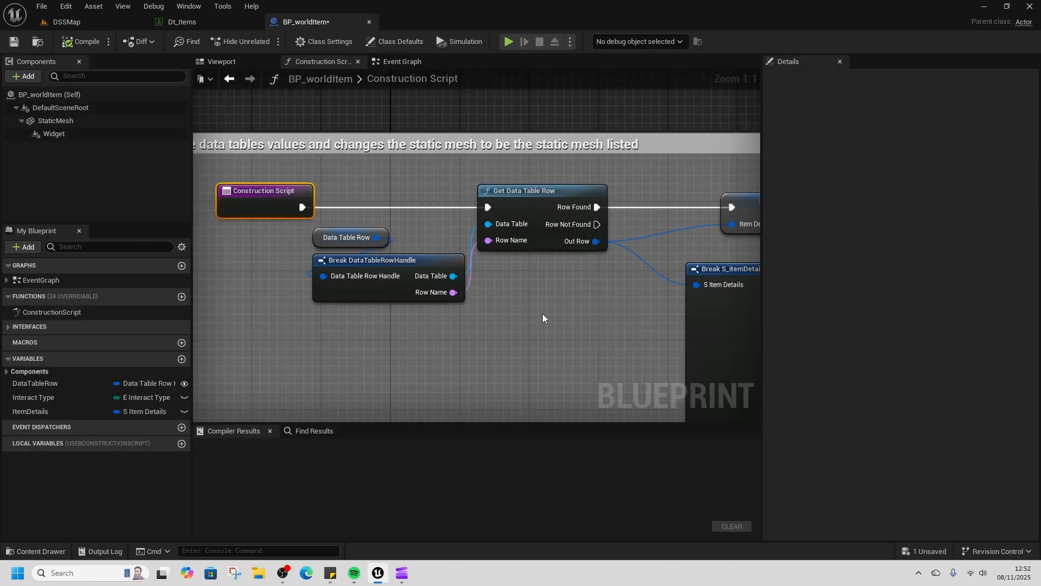
scroll("down", 3)
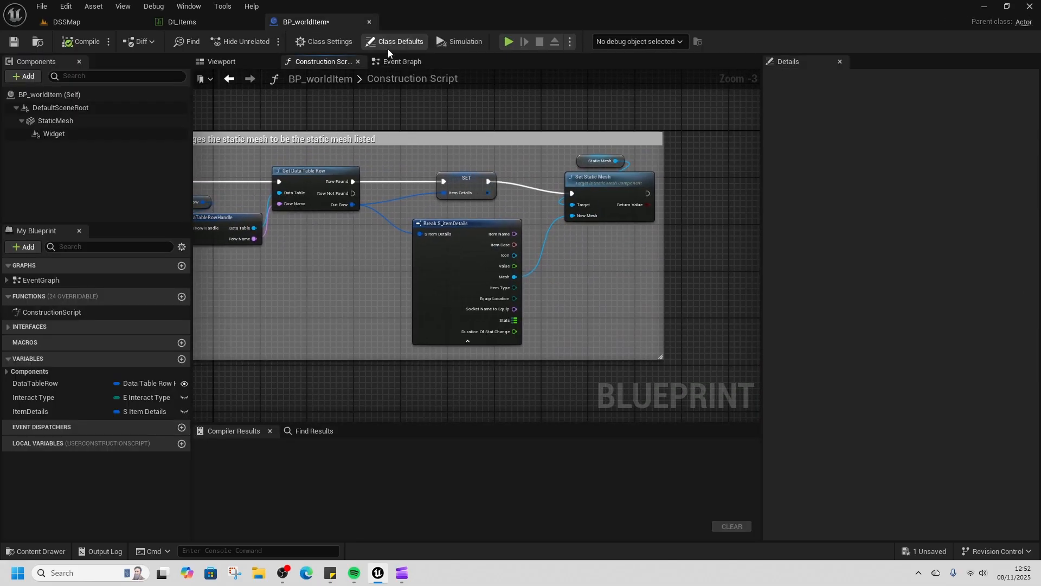
left_click(401, 62)
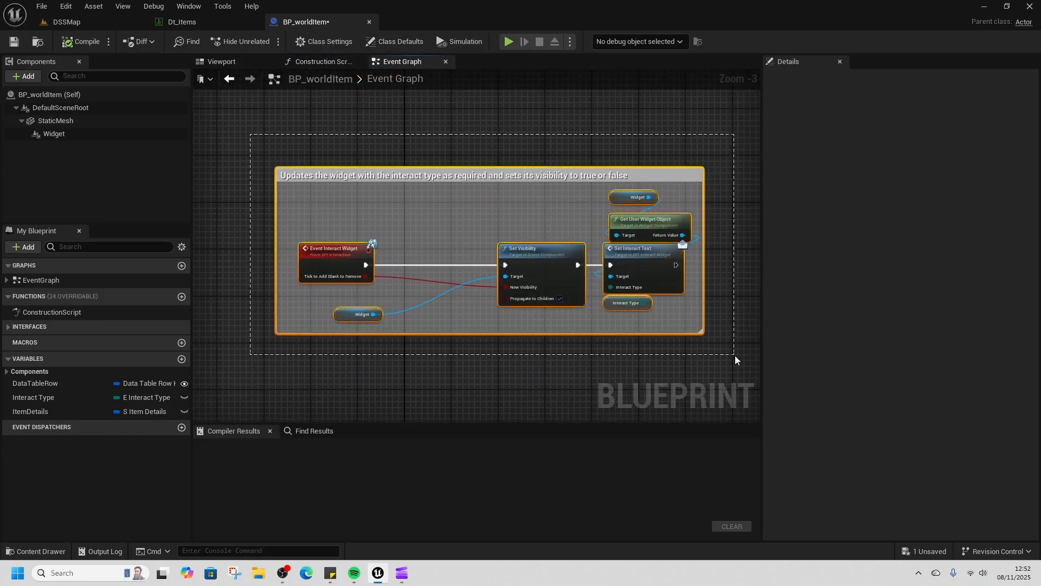
left_click(358, 314)
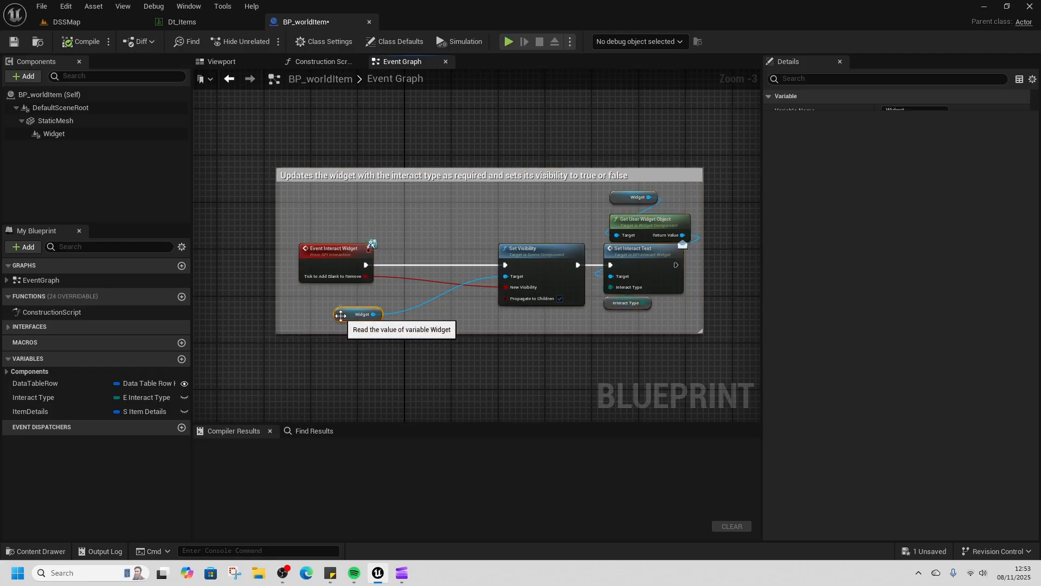
left_click(359, 314)
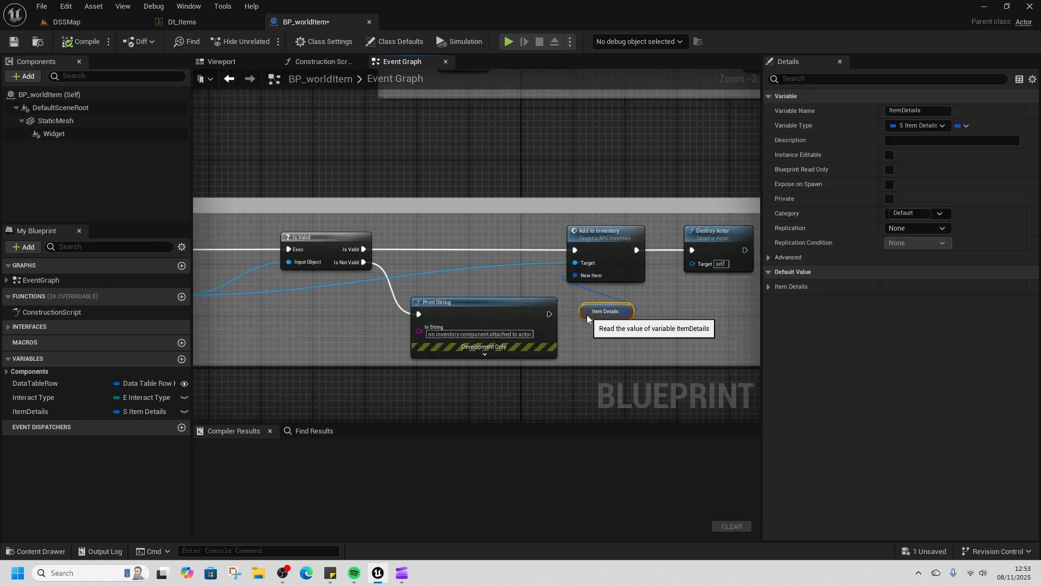
mouse_move(607, 359)
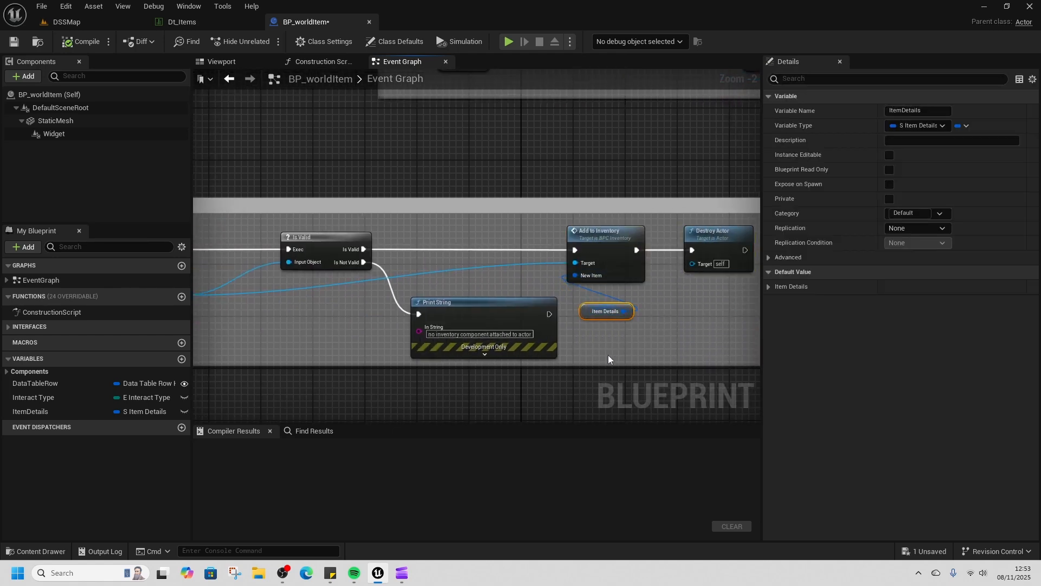
left_click(36, 556)
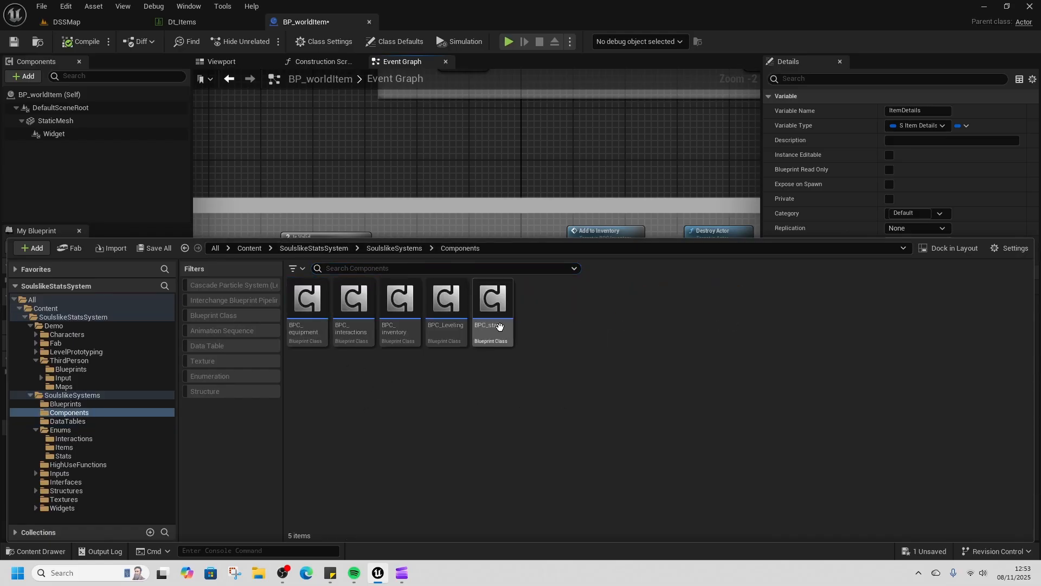
Open BPC_interactions, review IMC_interactions with IA_interact, and return to Add Interaction Input Mapping.
double_click(352, 298)
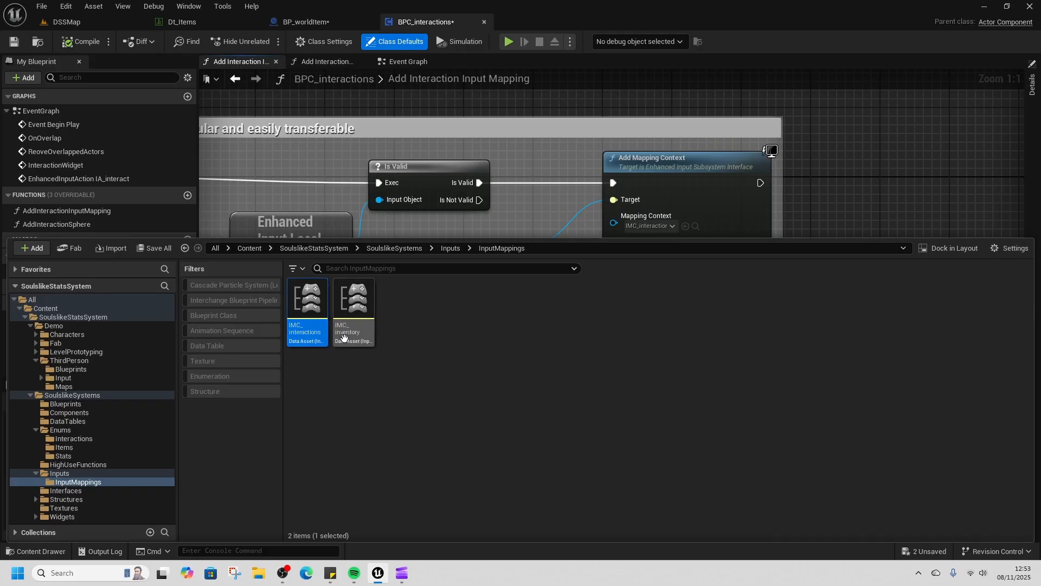
double_click(305, 298)
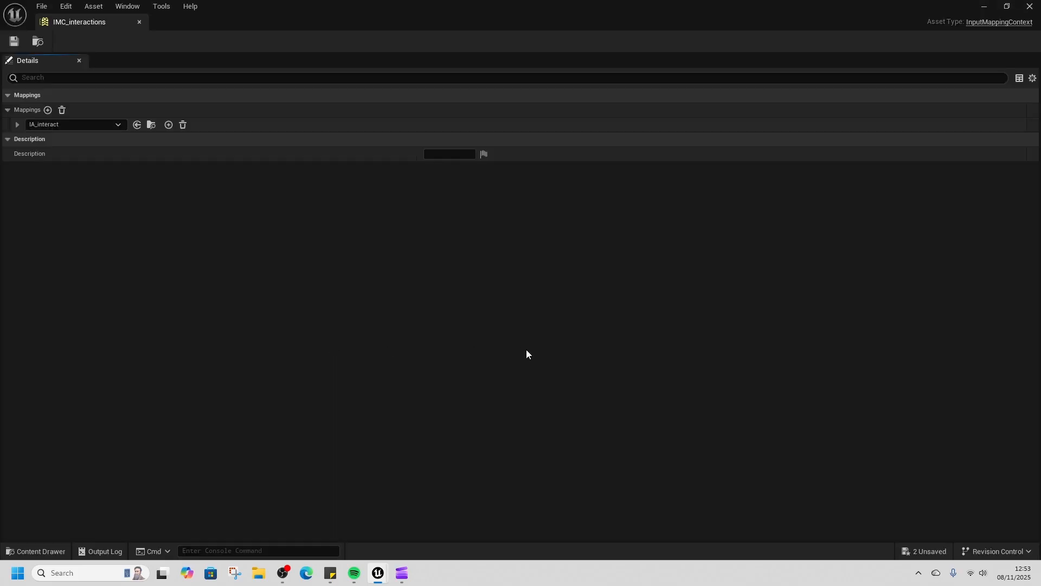
left_click(17, 127)
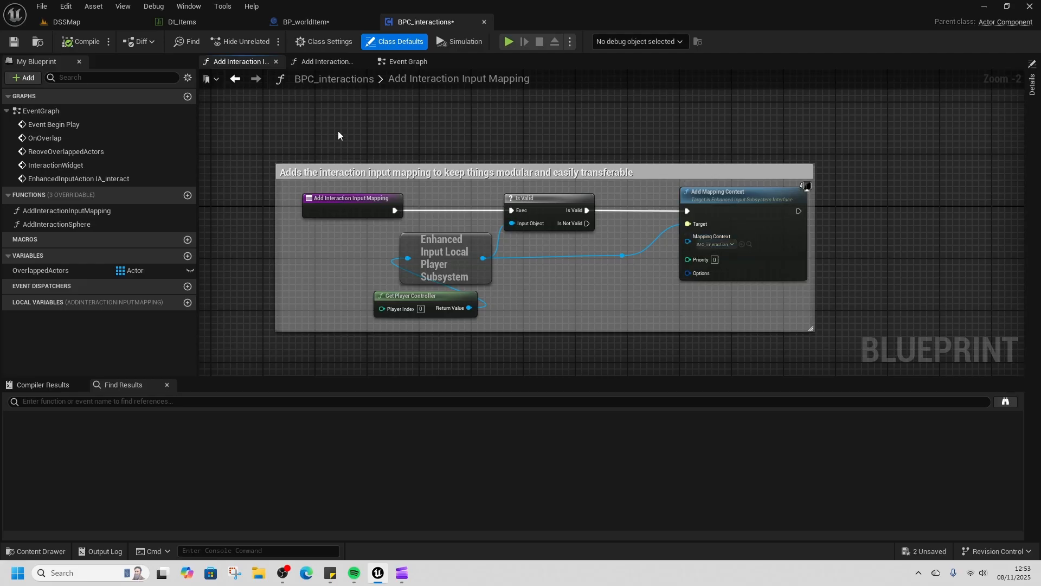
Review BPC_interactions' Event Graph, then select Set Sphere Radius (100) in Add Interaction Sphere.
left_click(407, 61)
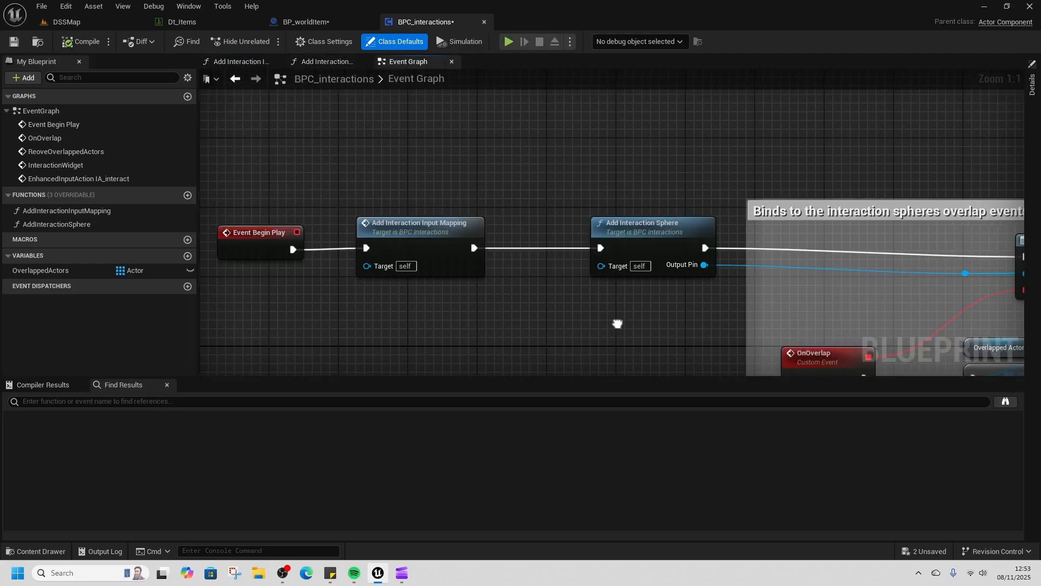
left_click(324, 61)
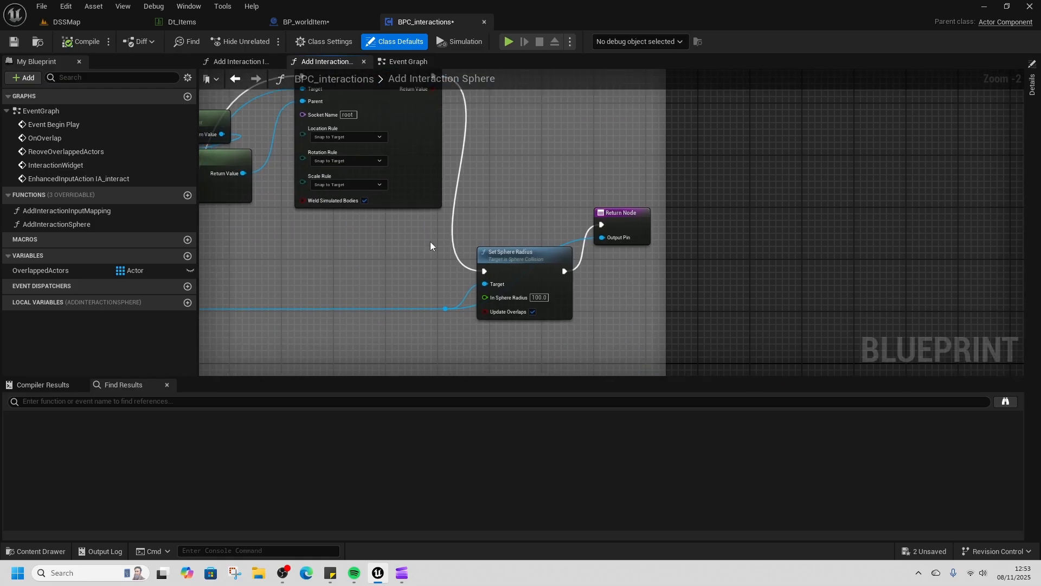
left_click(523, 255)
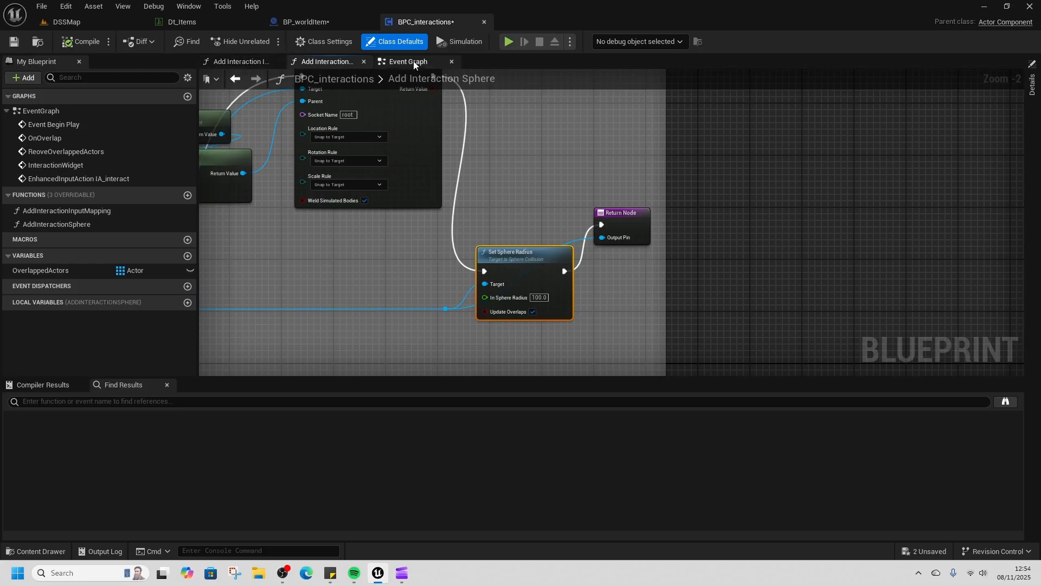
left_click(407, 62)
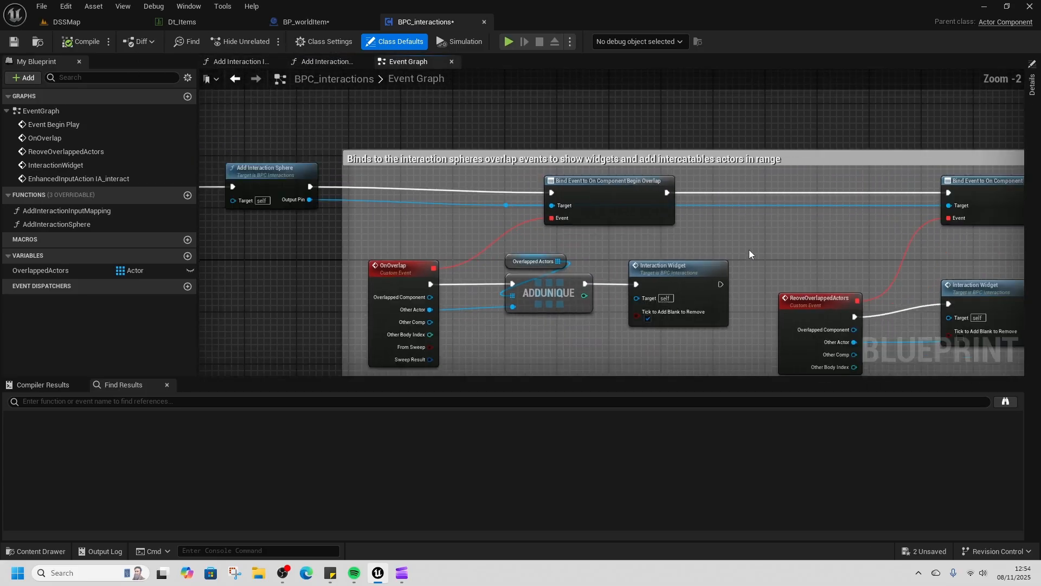
scroll("down", 3)
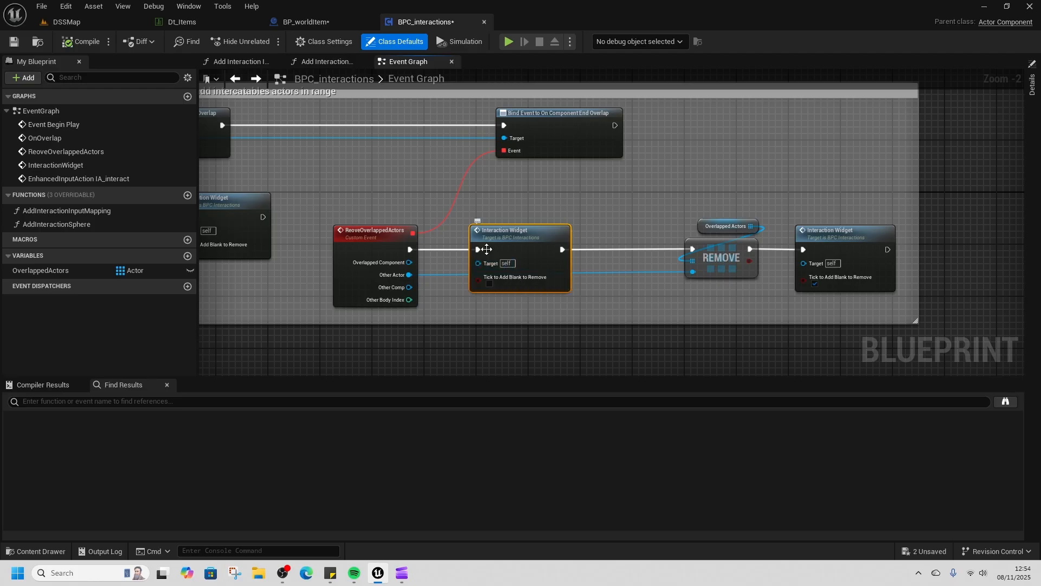
mouse_move(634, 214)
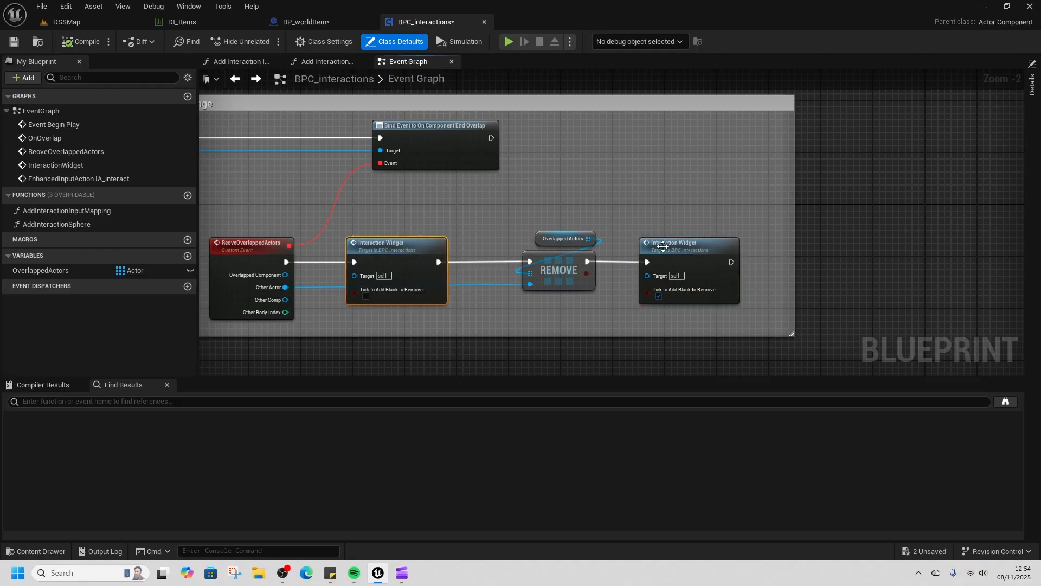
scroll("down", 3)
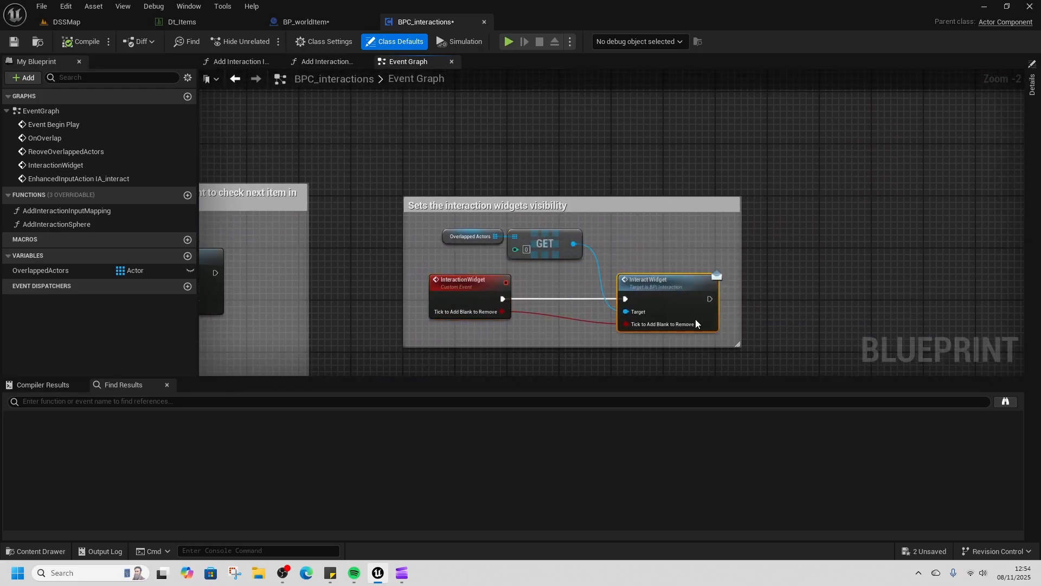
mouse_move(683, 299)
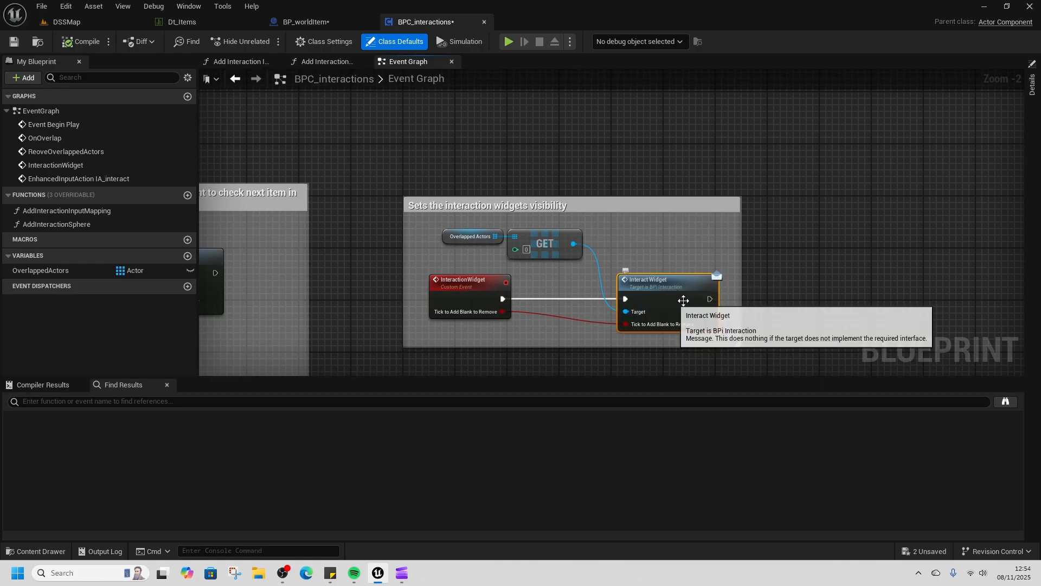
scroll("down", 3)
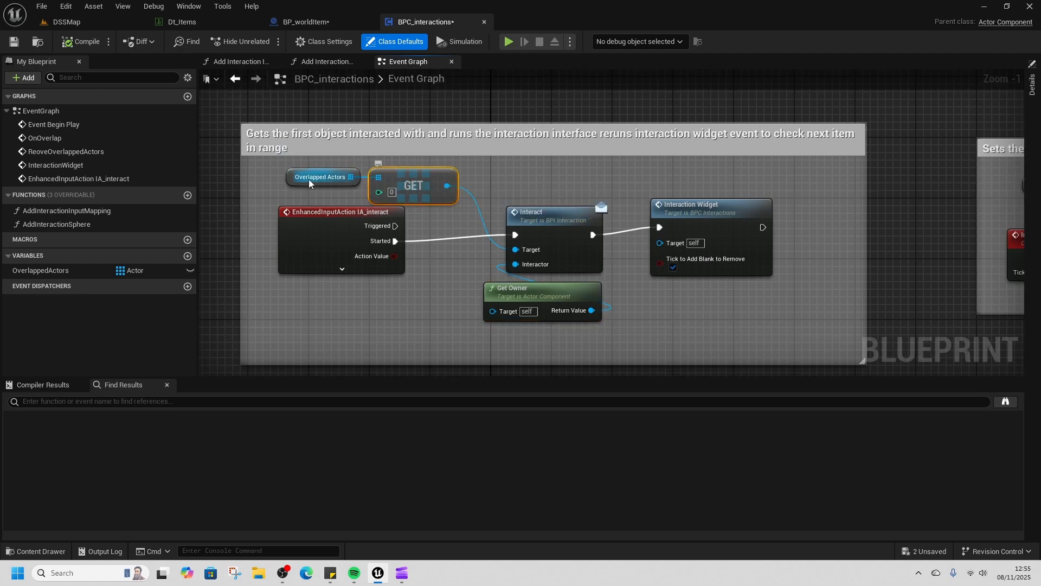
left_click(322, 176)
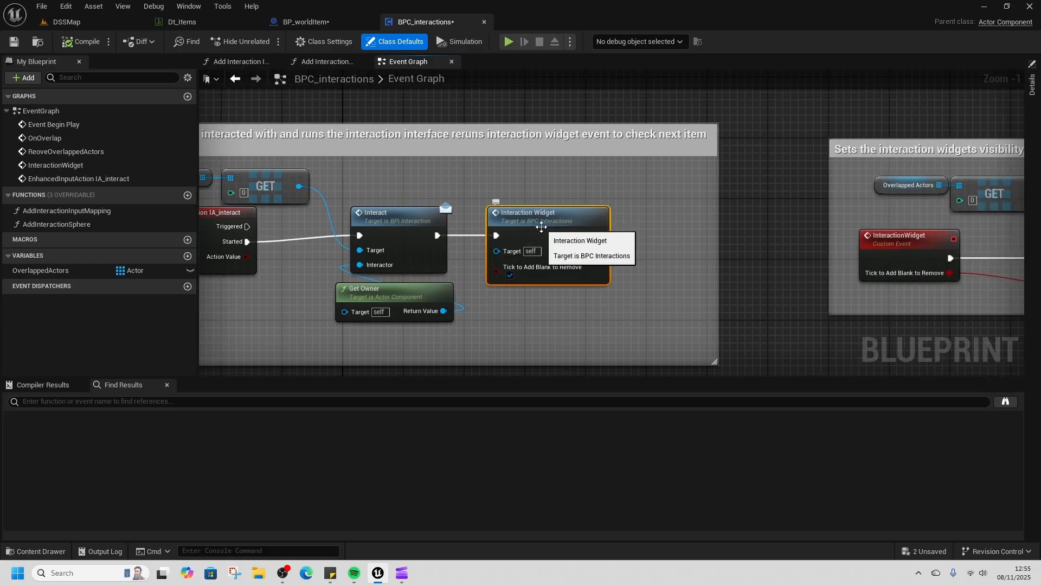
scroll("down", 3)
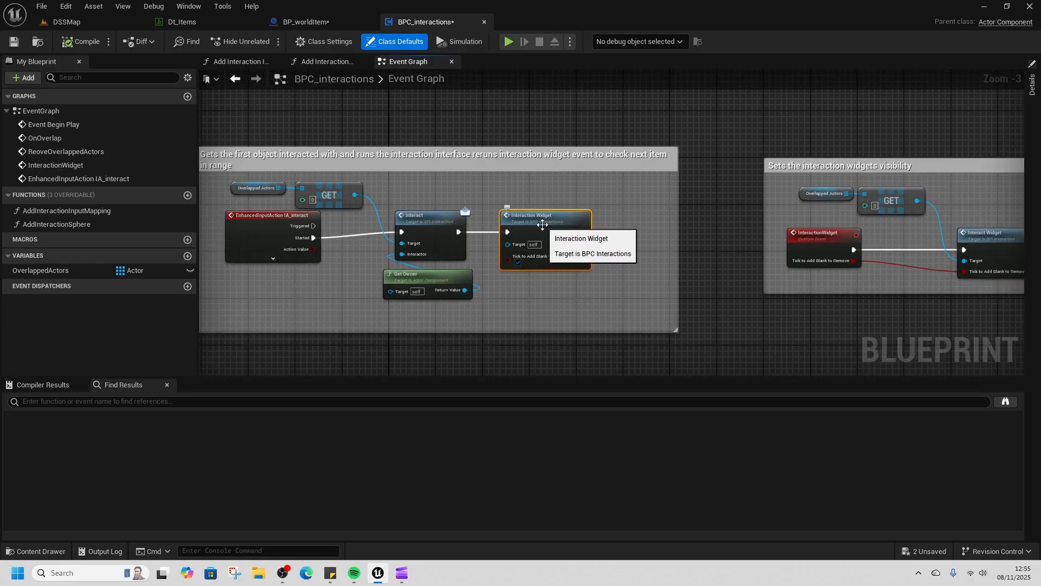
scroll("down", 3)
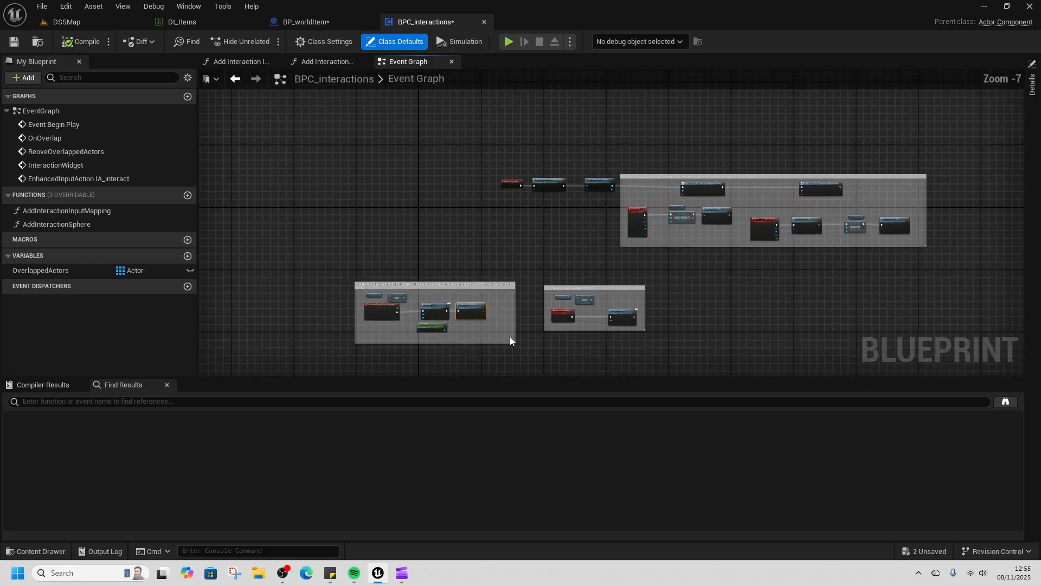
Play-test DSSMap, pick up the red potion with E, then stop the session.
left_click(65, 21)
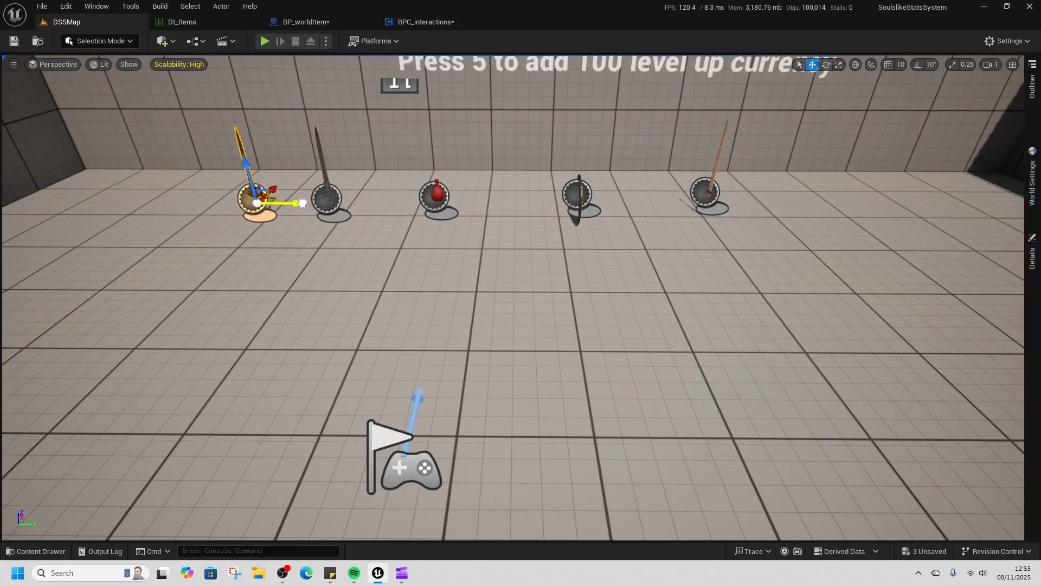
left_click(264, 41)
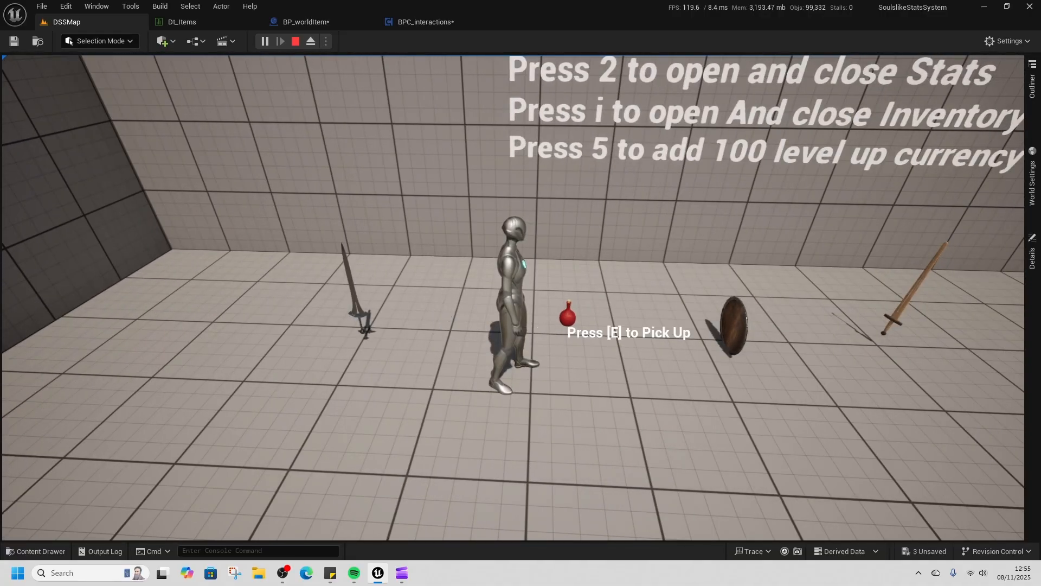
key("e")
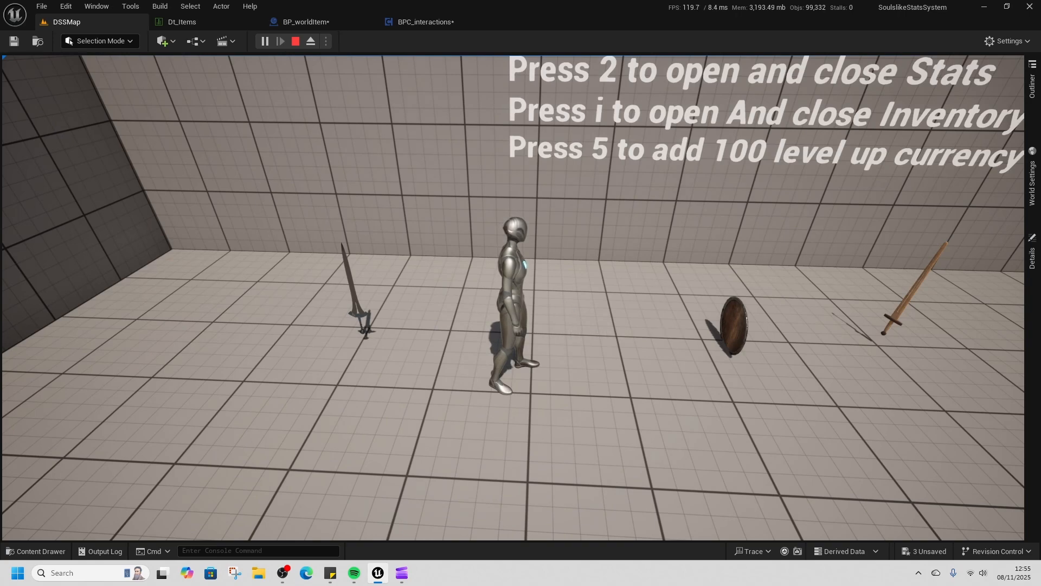
left_click(422, 22)
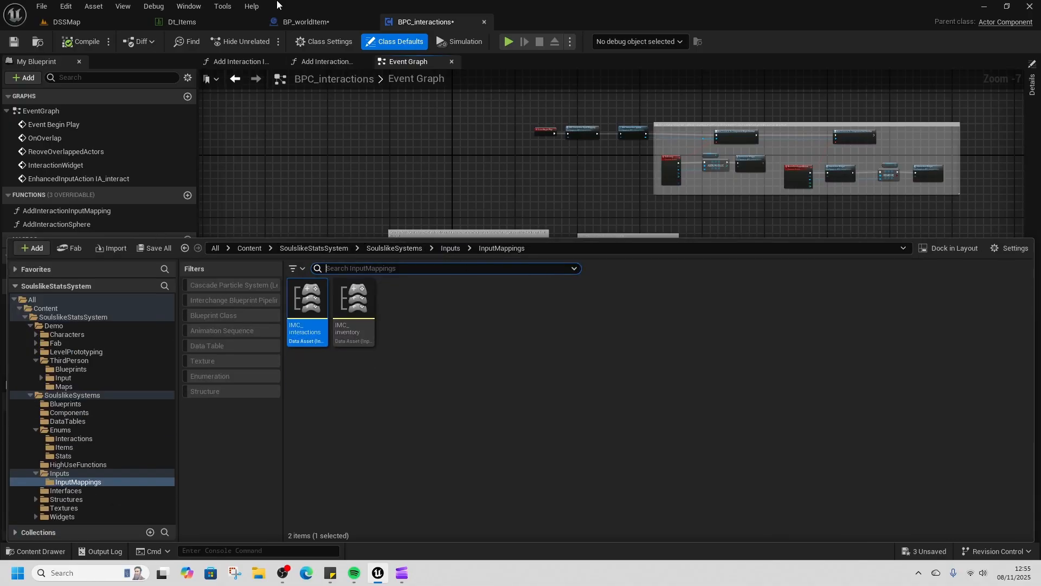
Review BPC_inventory's Add to Inventory and Add Inventory Input Mapping functions and event graph.
left_click(309, 21)
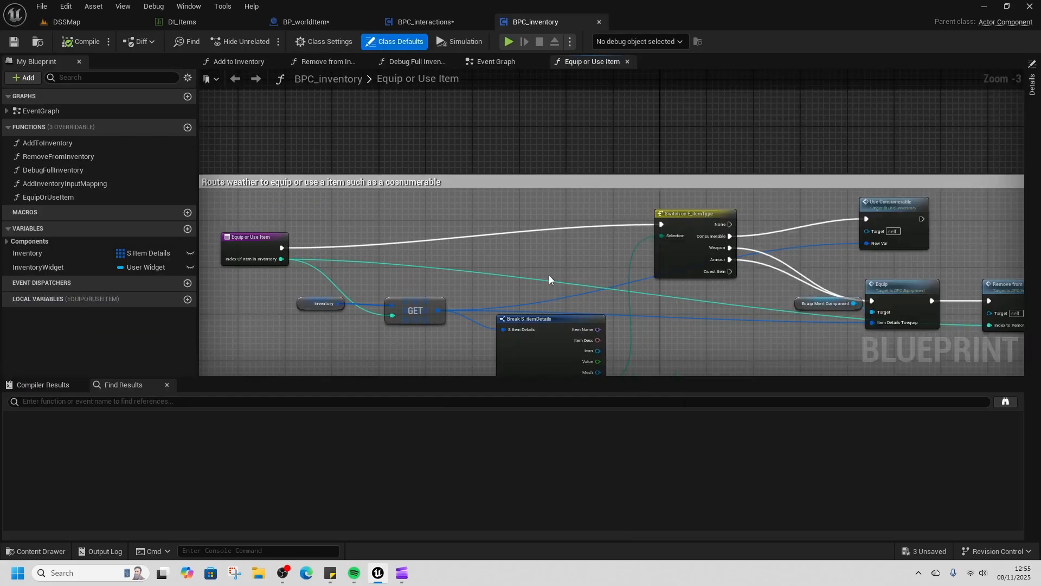
left_click(239, 62)
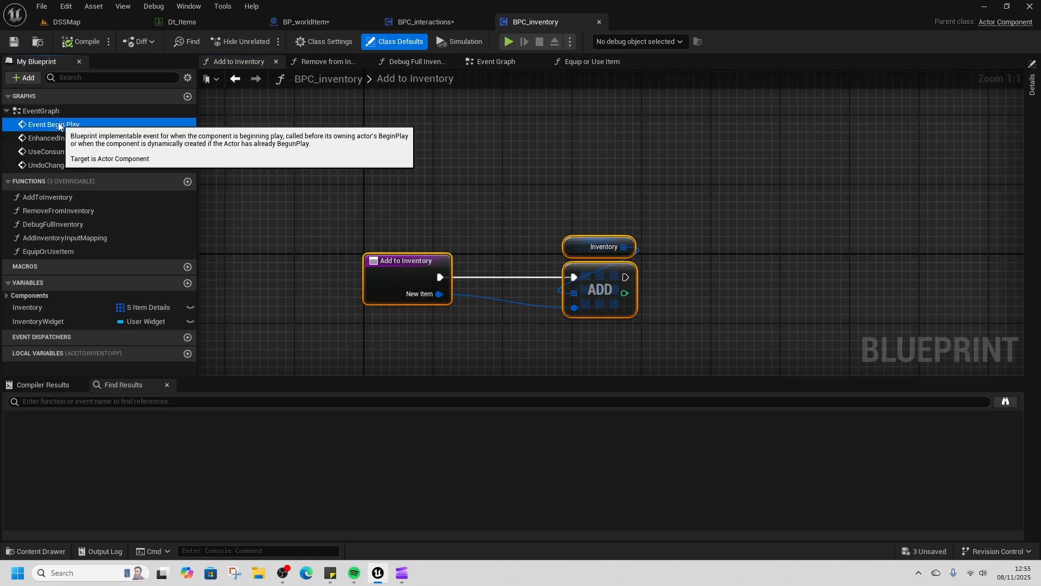
left_click(495, 61)
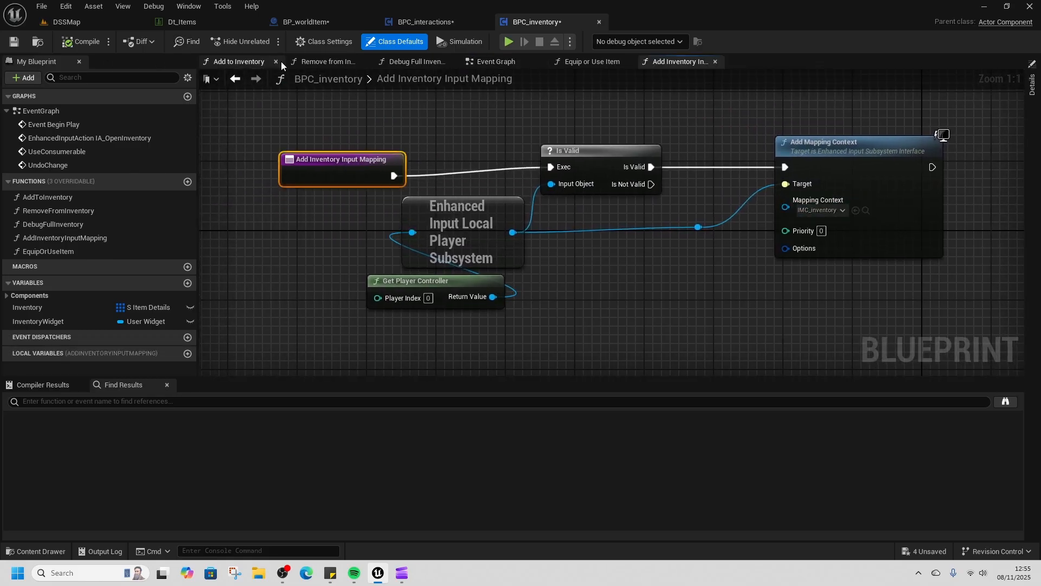
left_click(495, 61)
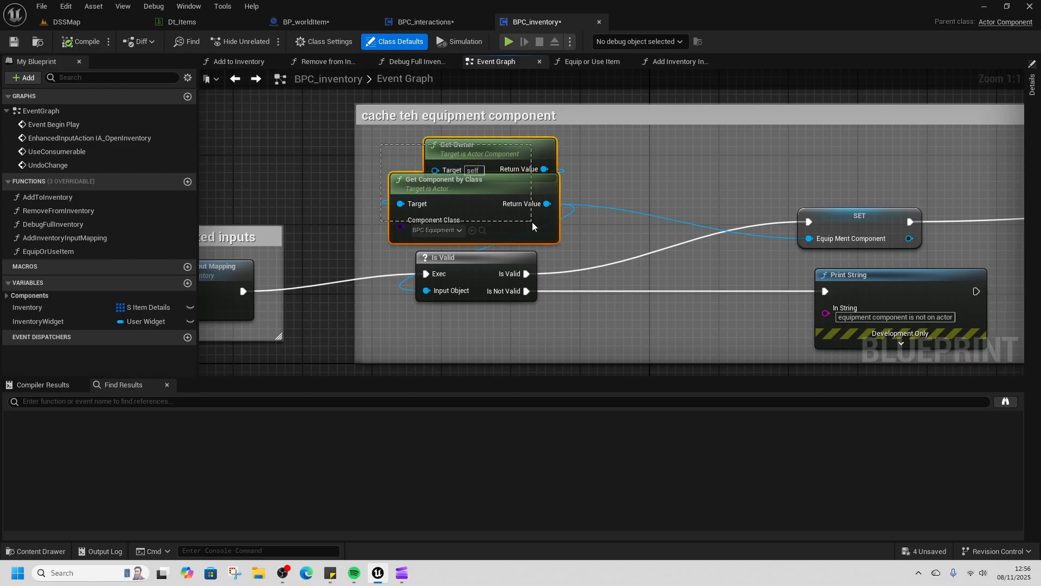
scroll("down", 3)
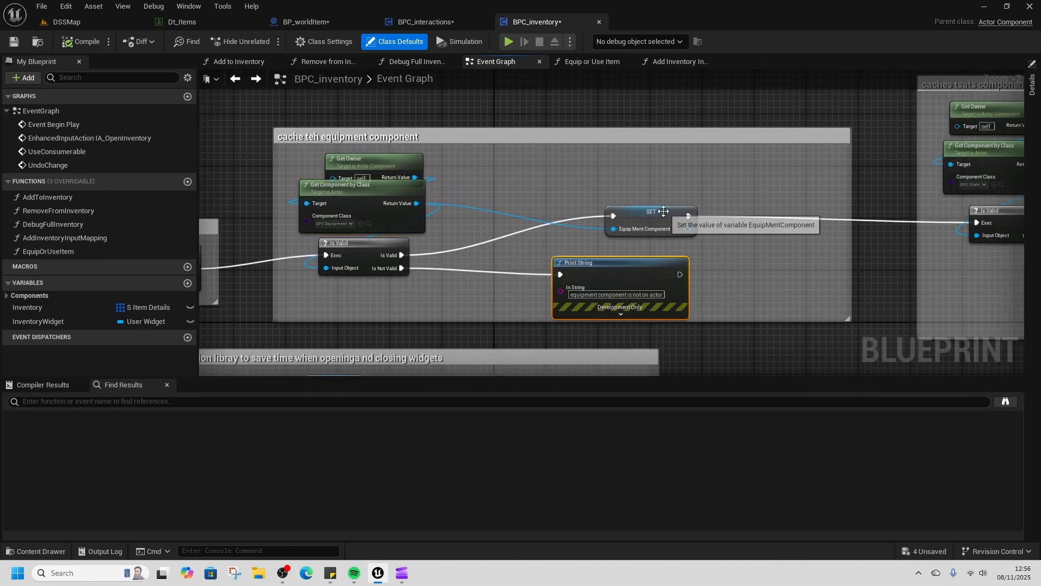
left_click_drag(651, 213, 591, 229)
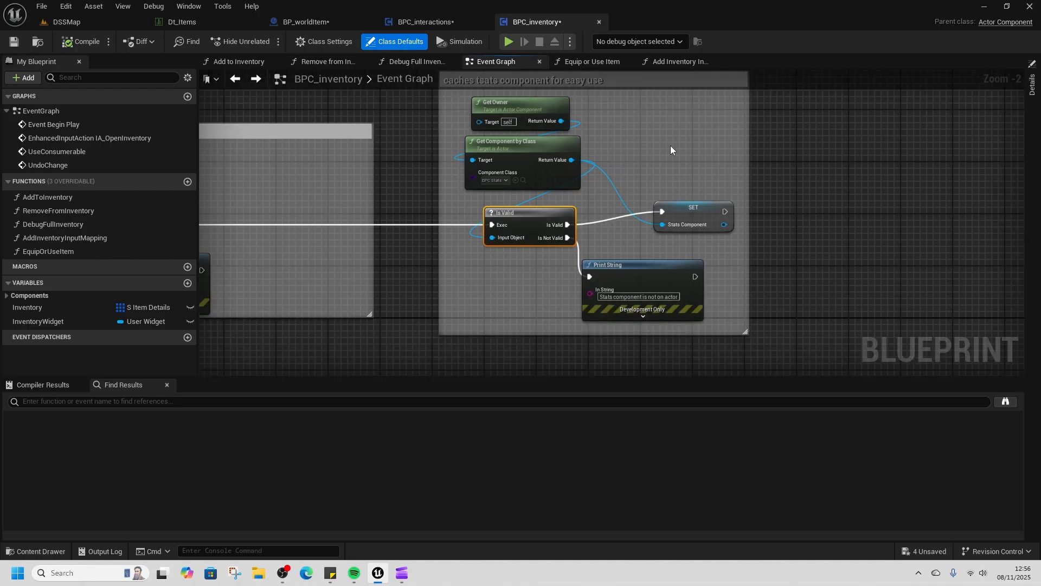
scroll("down", 3)
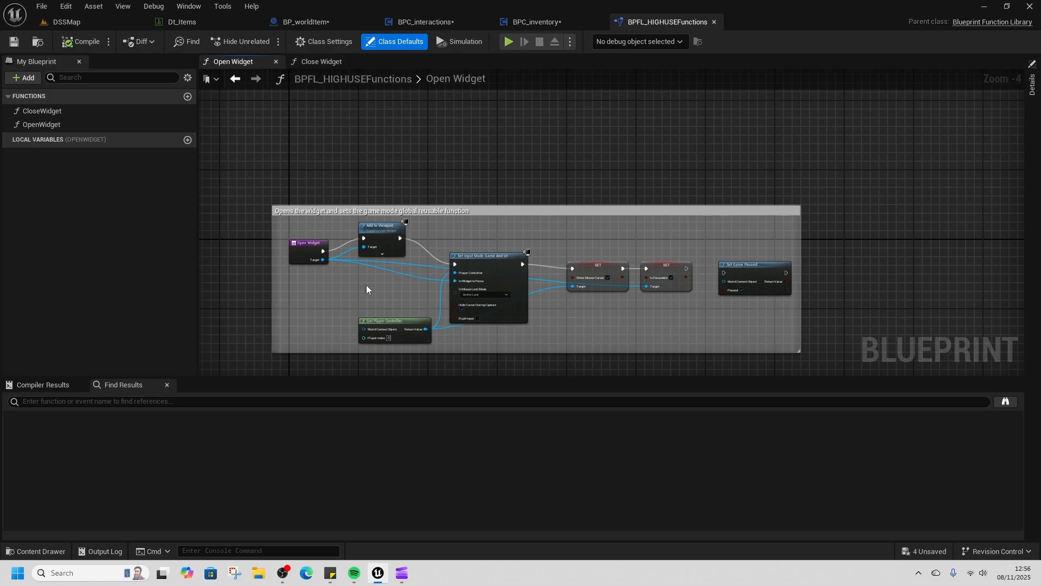
Return to BPC_inventory's event graph at the IA_OpenInventory widget logic.
left_click(319, 61)
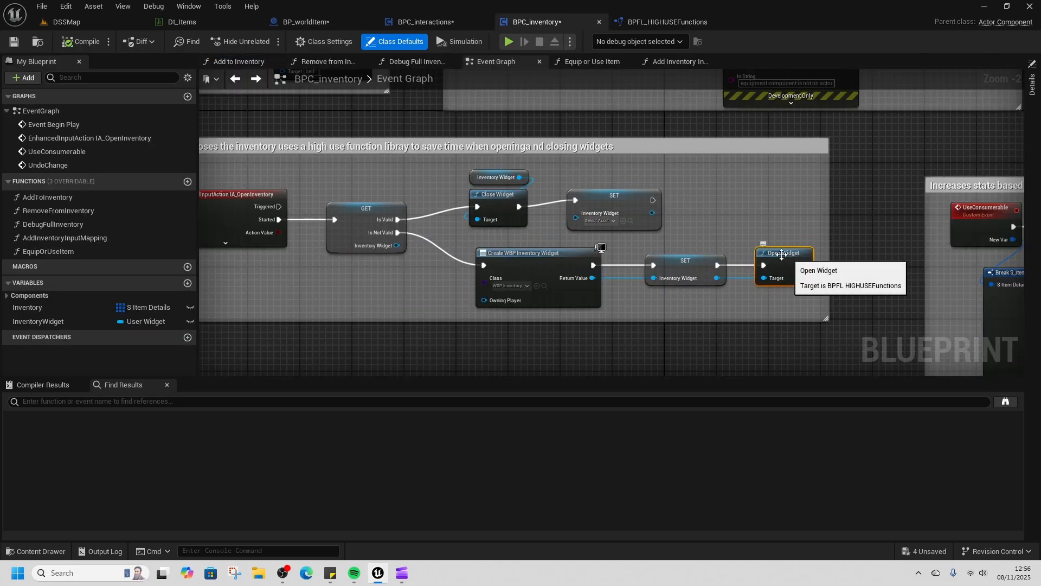
mouse_move(494, 194)
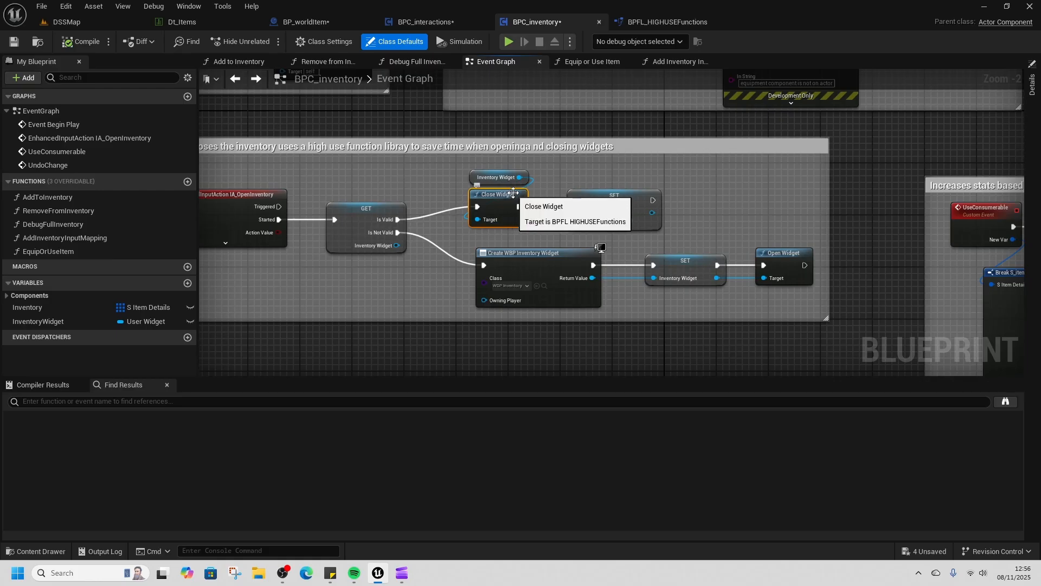
mouse_move(606, 209)
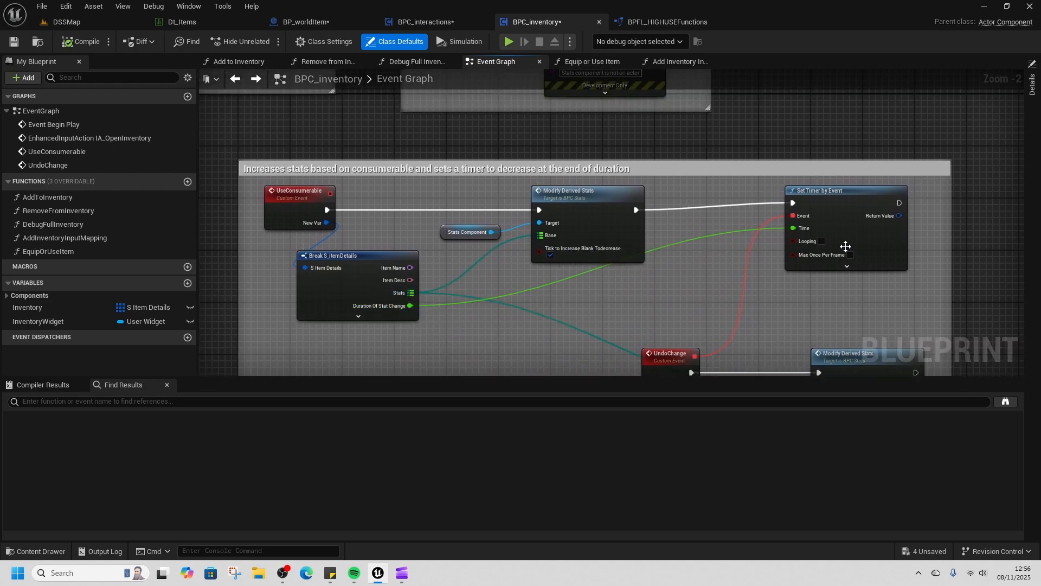
mouse_move(826, 226)
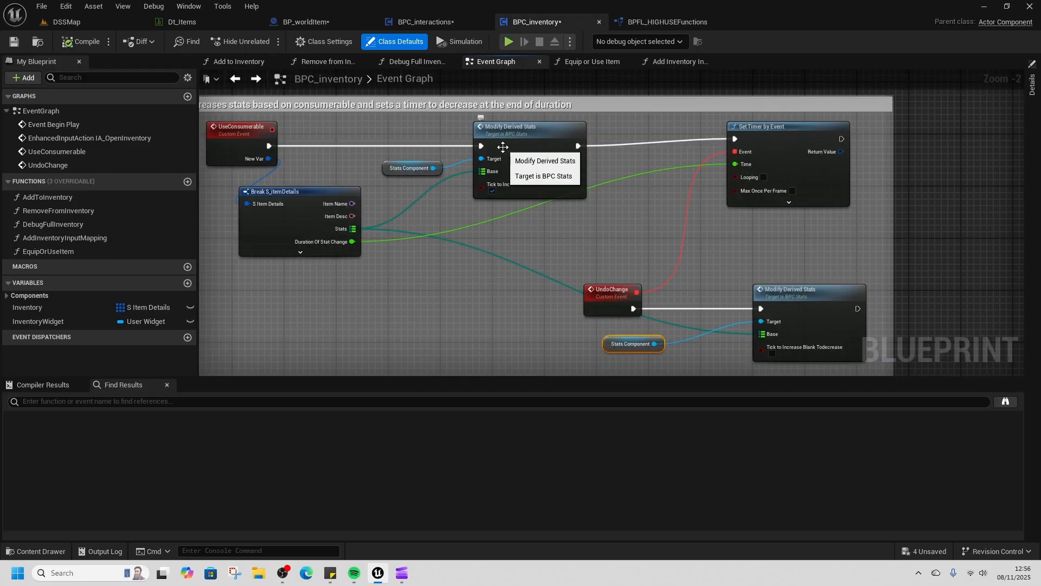
mouse_move(539, 249)
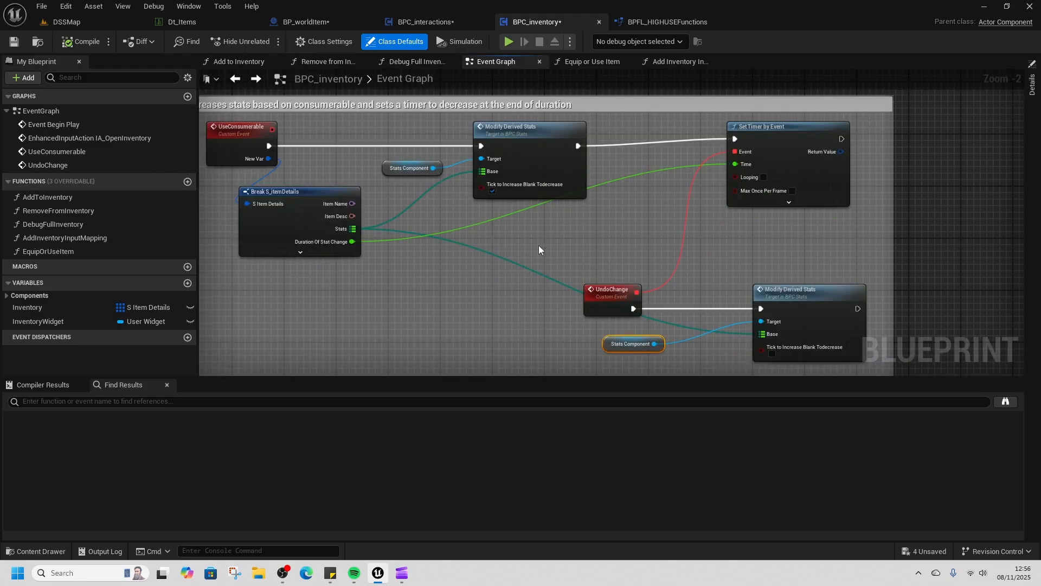
Scroll through the consumable stat-boost section and its undo timer.
scroll("down", 3)
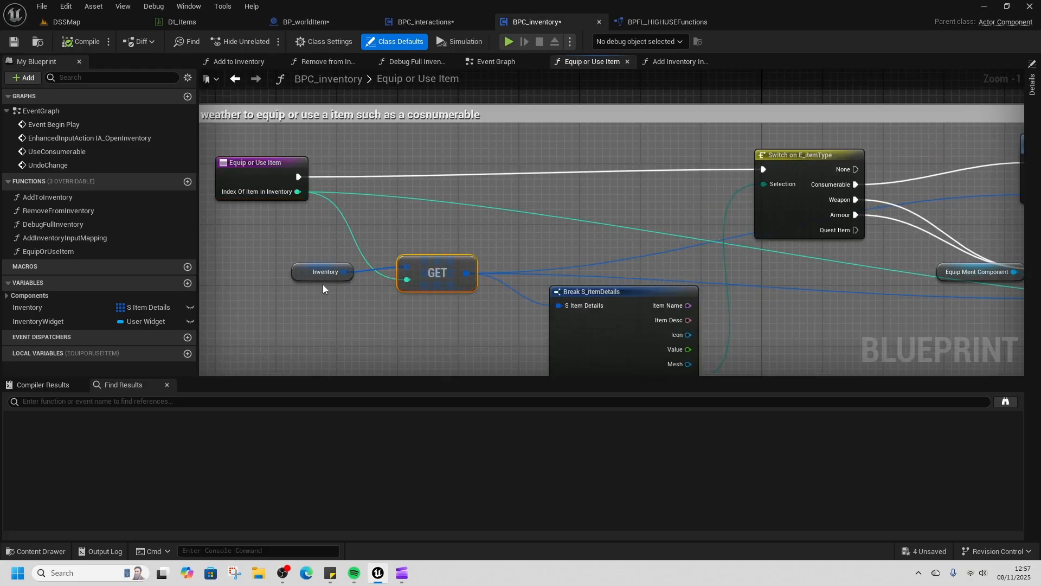
mouse_move(387, 305)
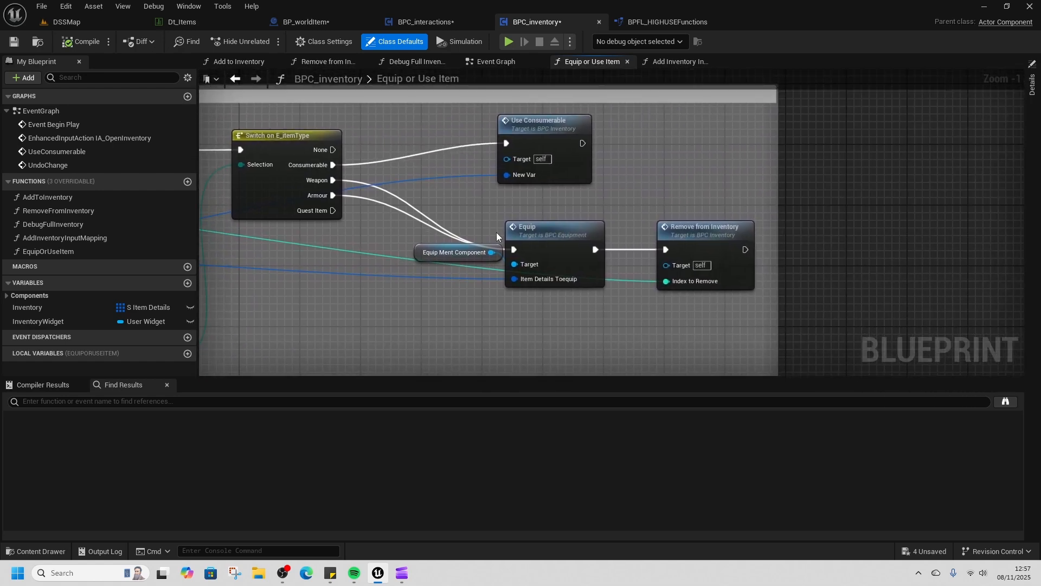
Select the Remove from Inventory call, return to the Event Graph, and show Class Defaults.
left_click(553, 226)
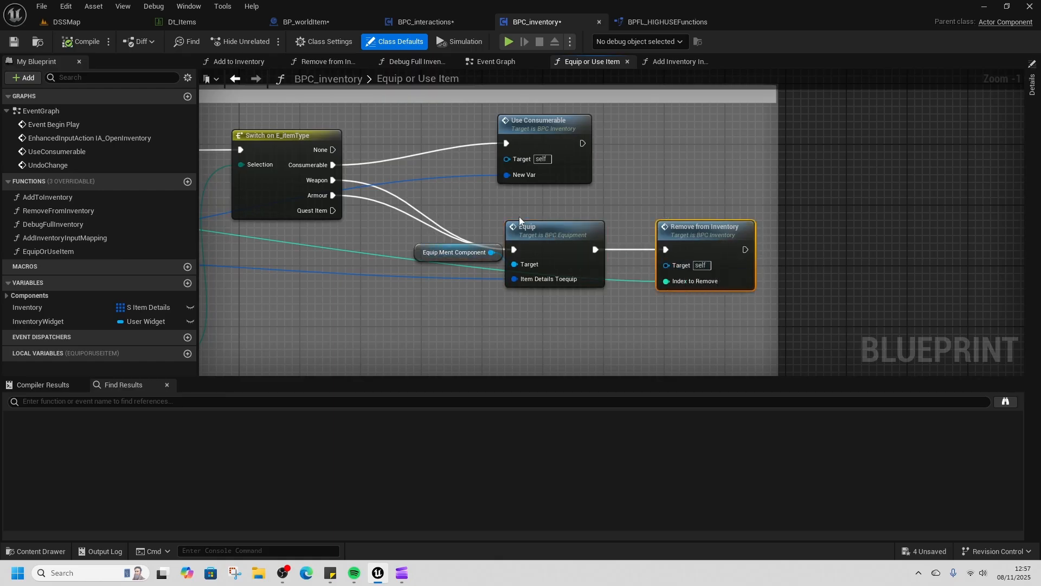
left_click(495, 61)
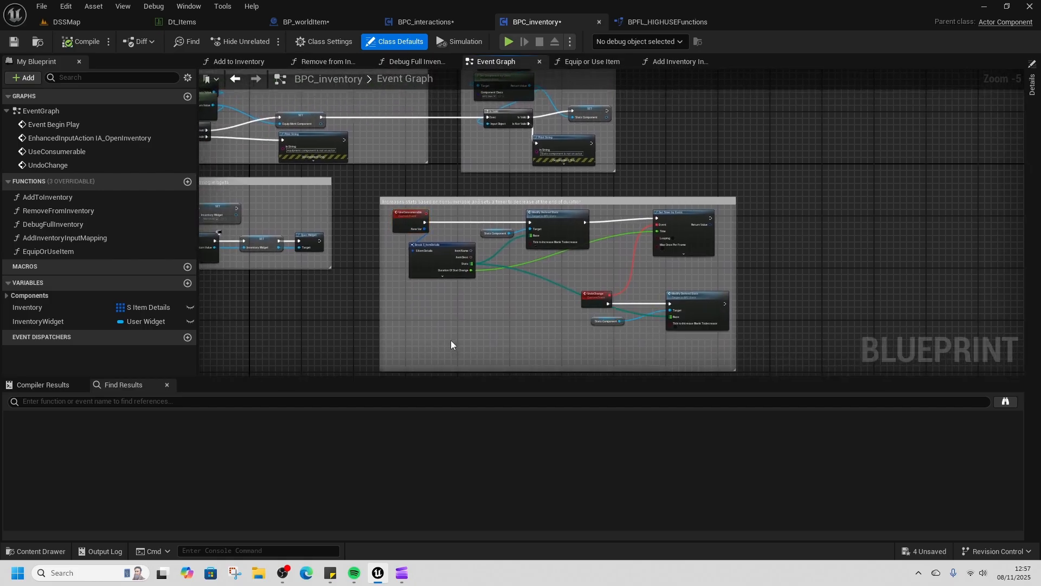
left_click(767, 21)
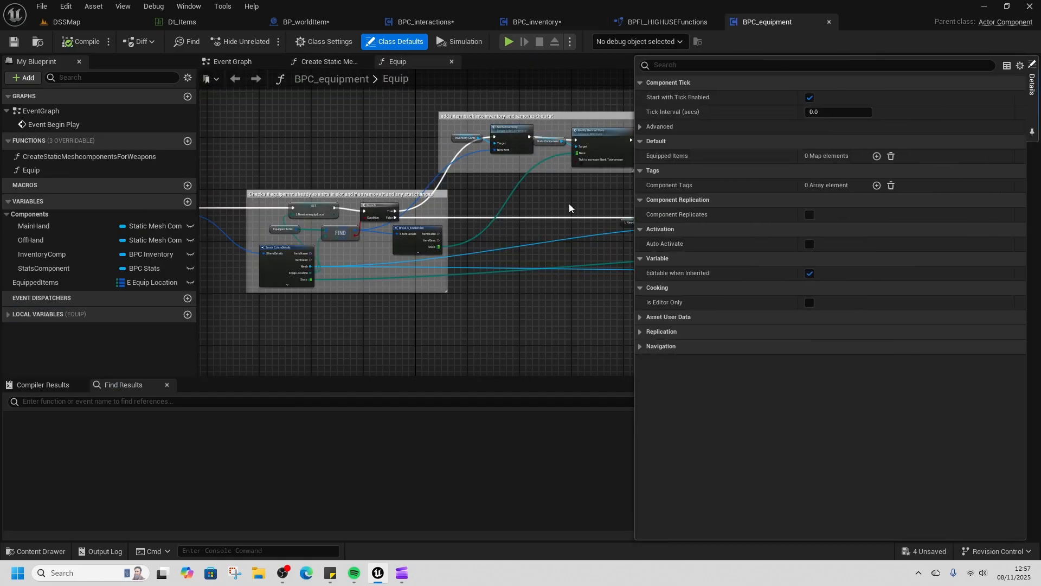
Review BPC_equipment's Create Static Mesh Components for Weapons function and its Begin Play graph.
left_click(325, 62)
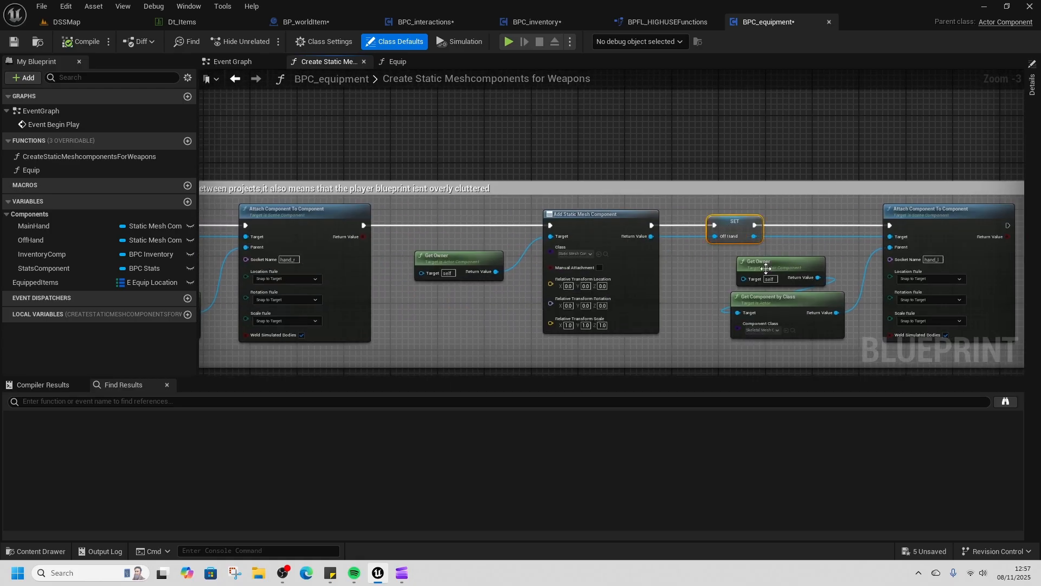
left_click(233, 62)
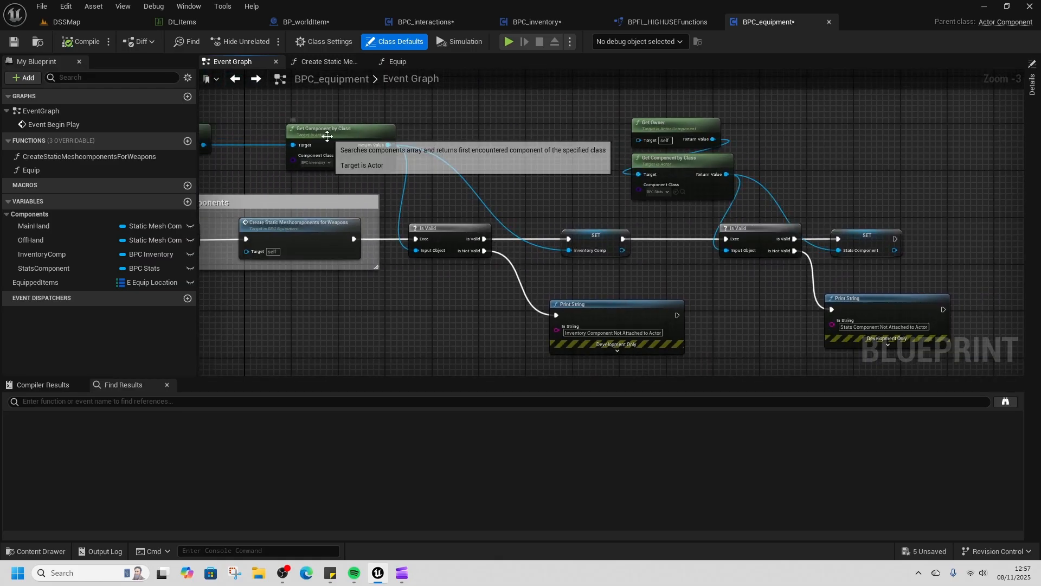
scroll("down", 3)
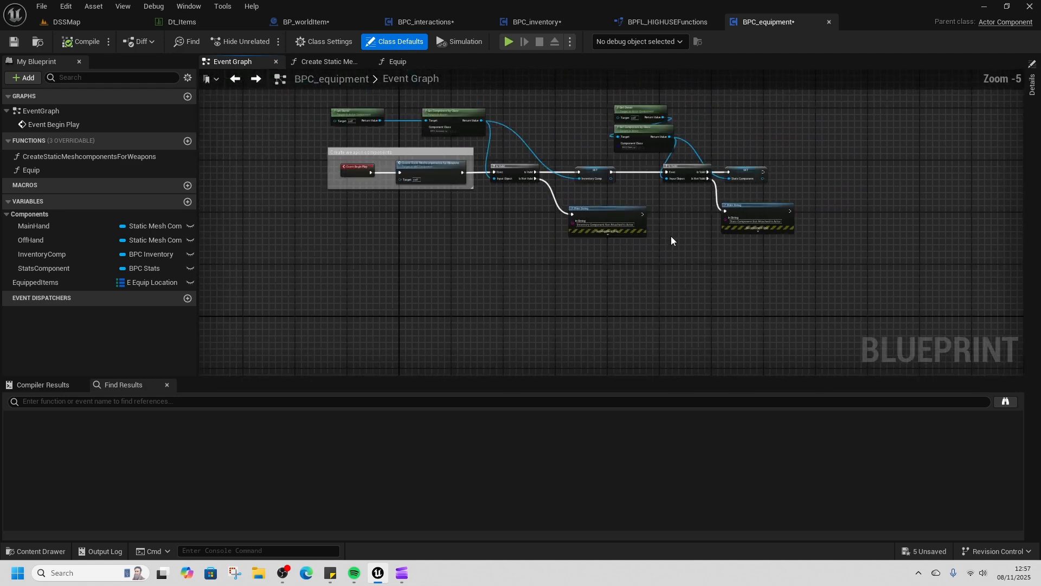
mouse_move(31, 169)
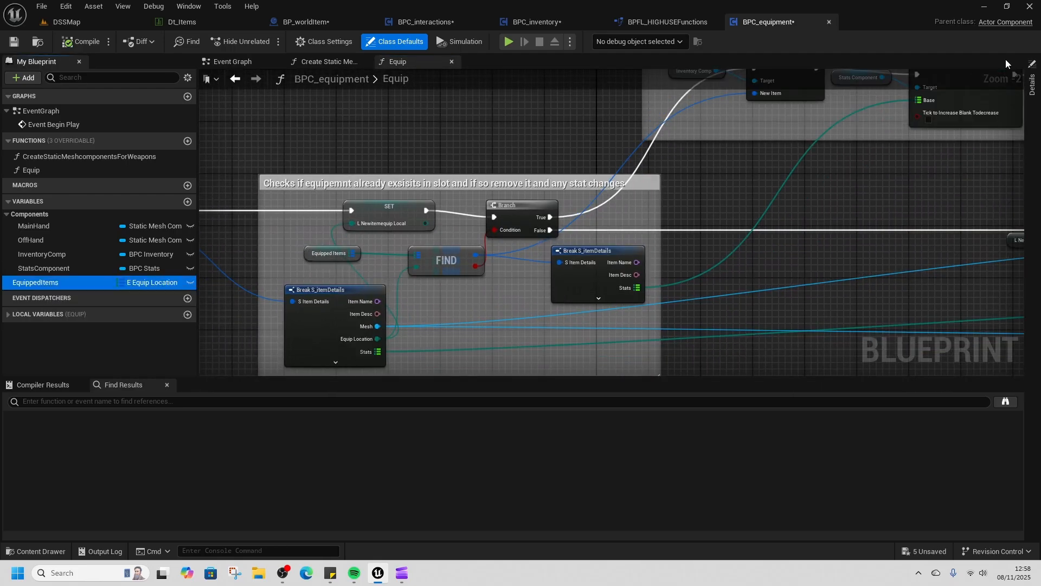
left_click(36, 282)
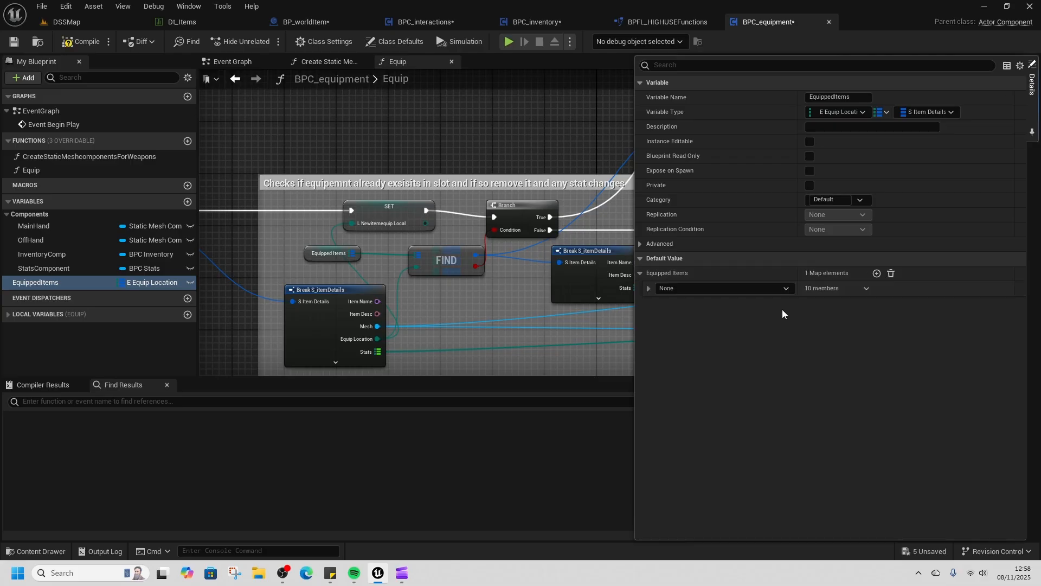
left_click(724, 288)
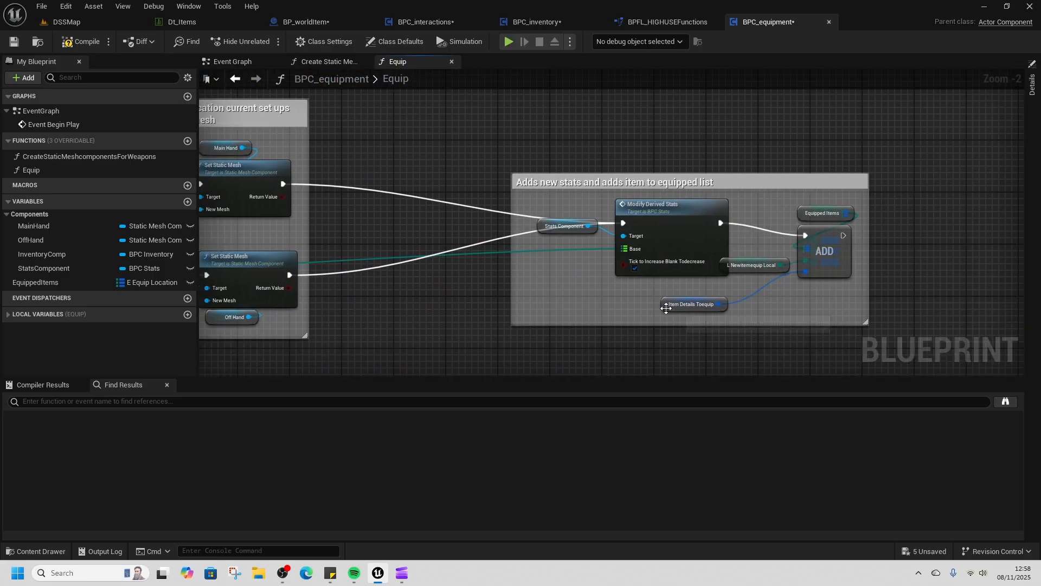
mouse_move(823, 227)
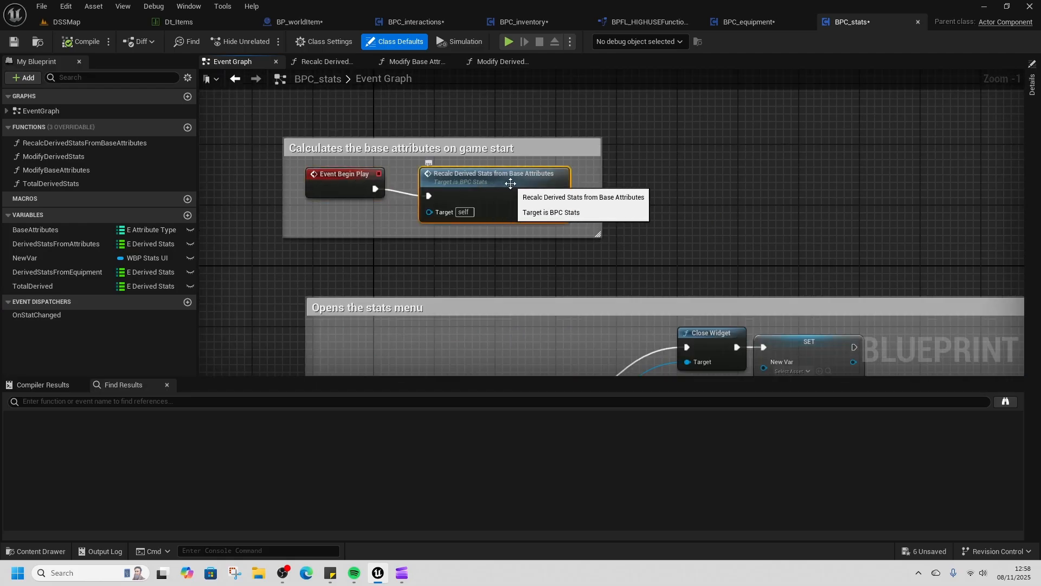
mouse_move(491, 184)
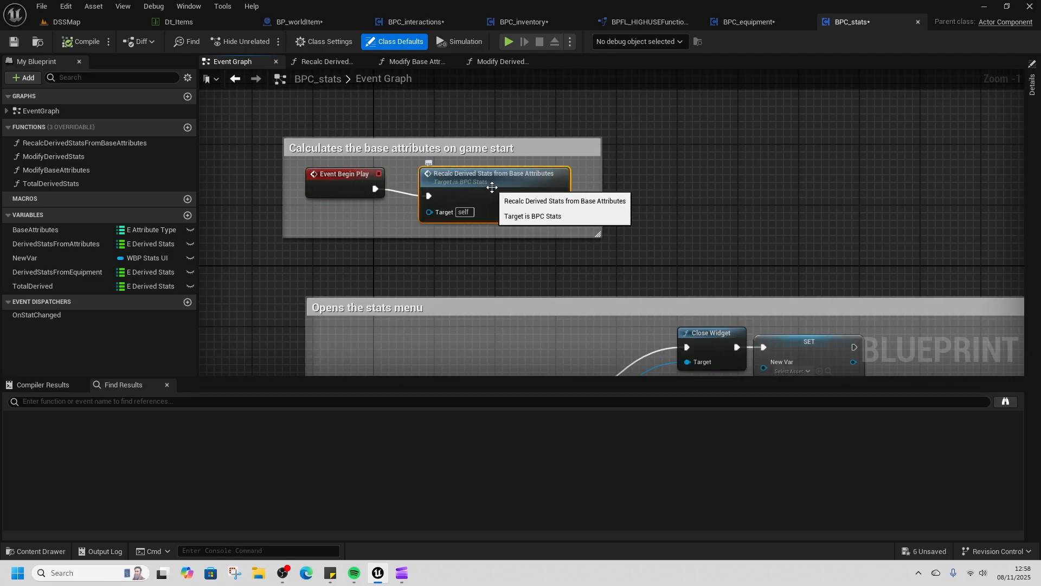
mouse_move(342, 186)
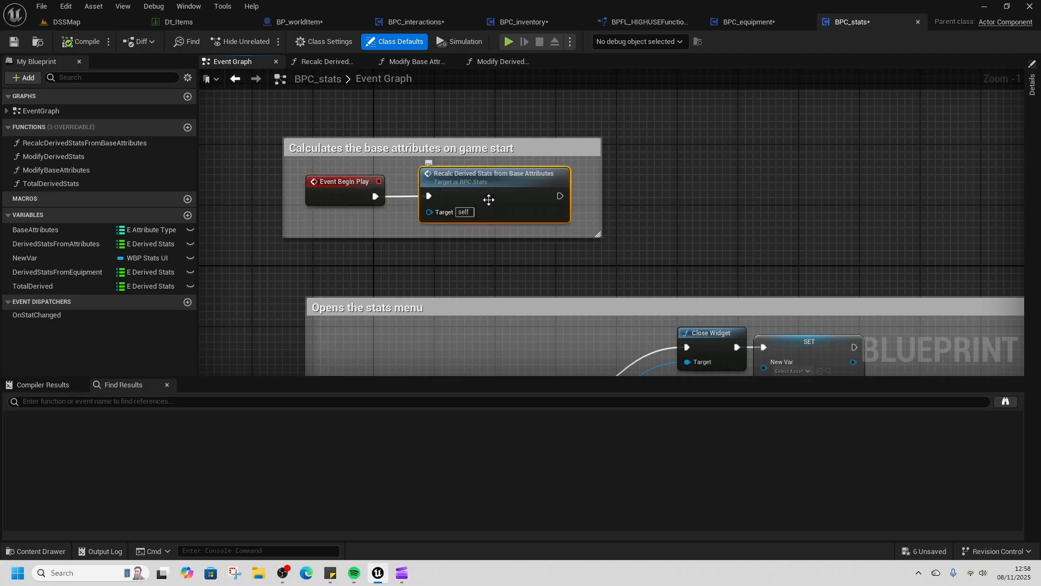
Open BPC_stats' RecalcDerivedStatsFromBaseAttributes function graph.
left_click(324, 62)
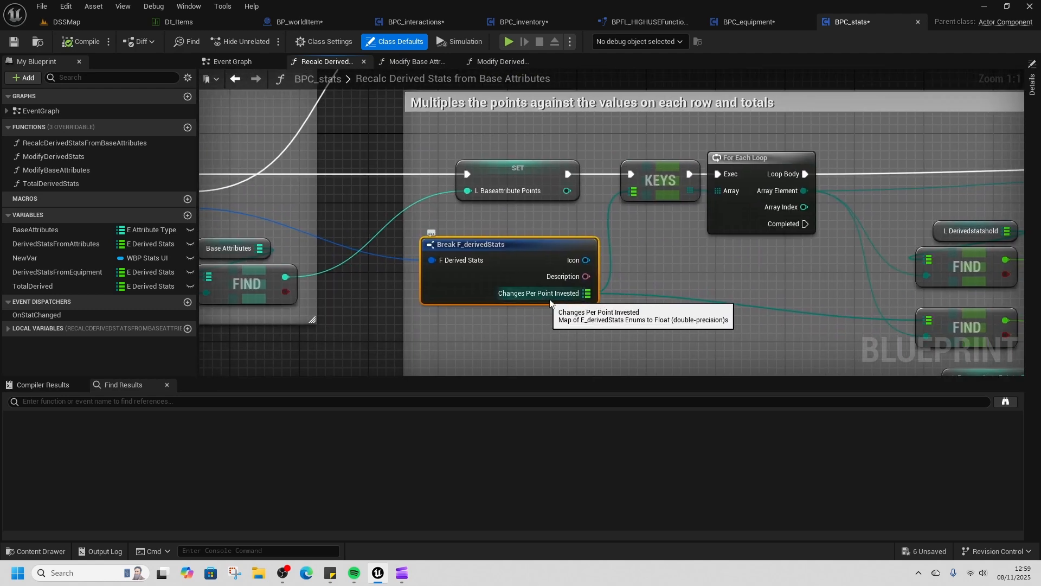
mouse_move(609, 257)
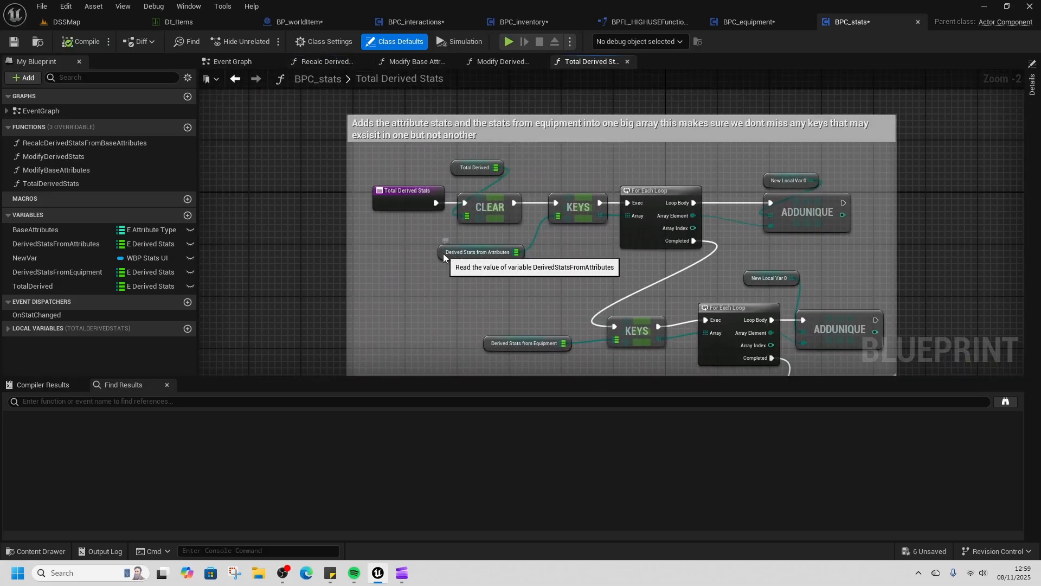
left_click(480, 238)
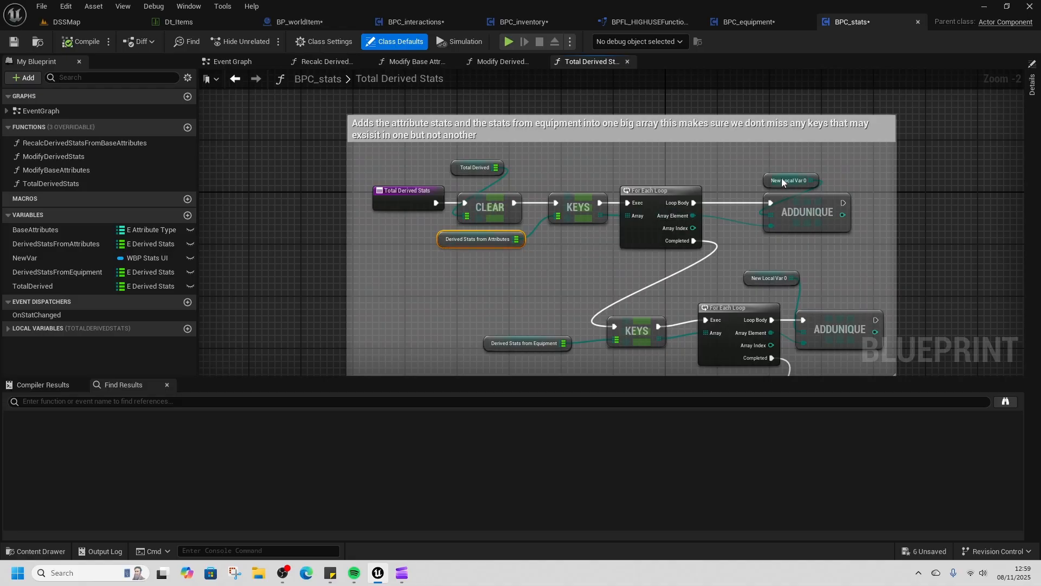
left_click(790, 180)
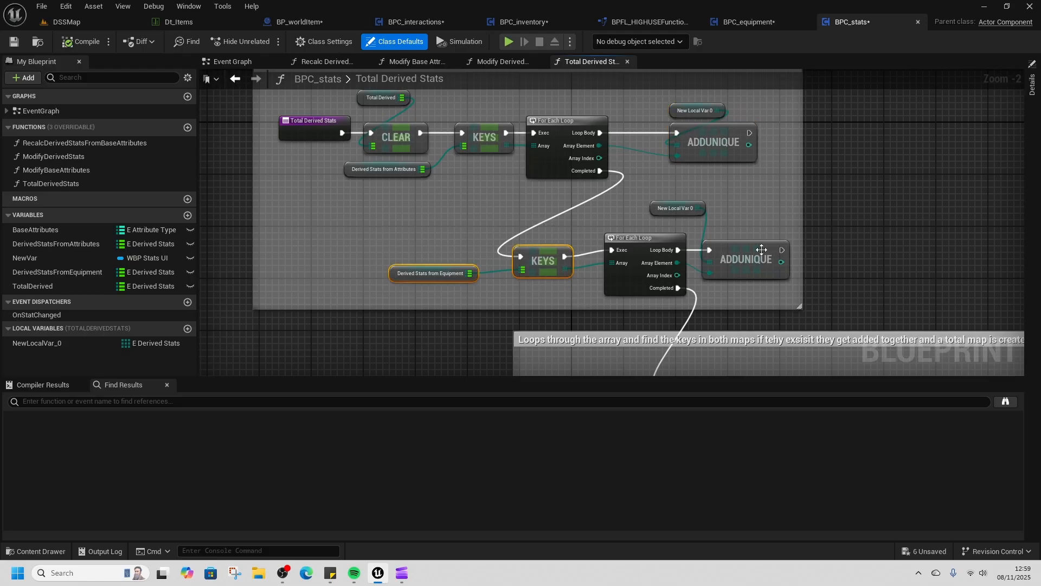
mouse_move(626, 359)
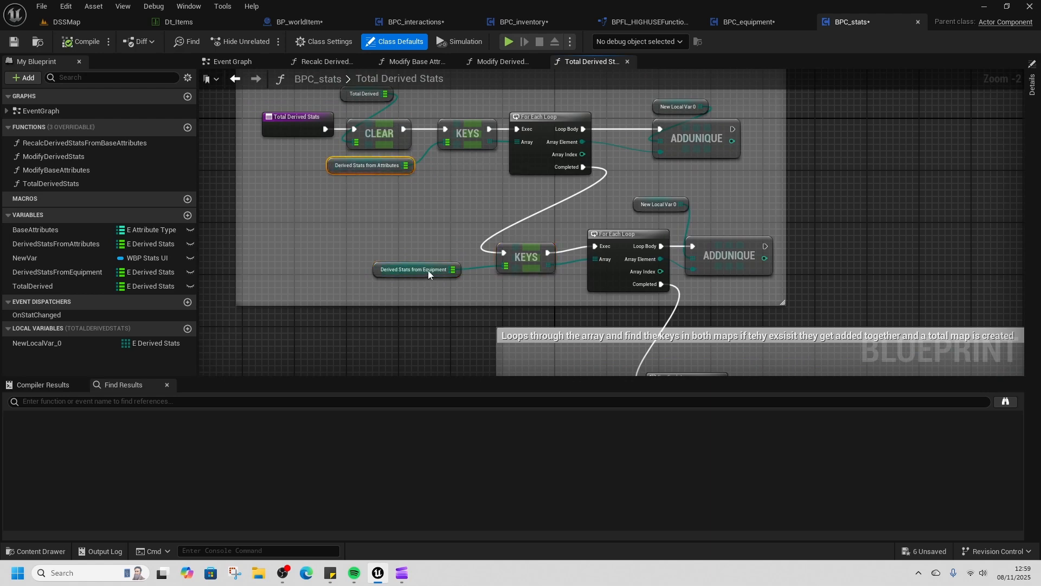
left_click(417, 268)
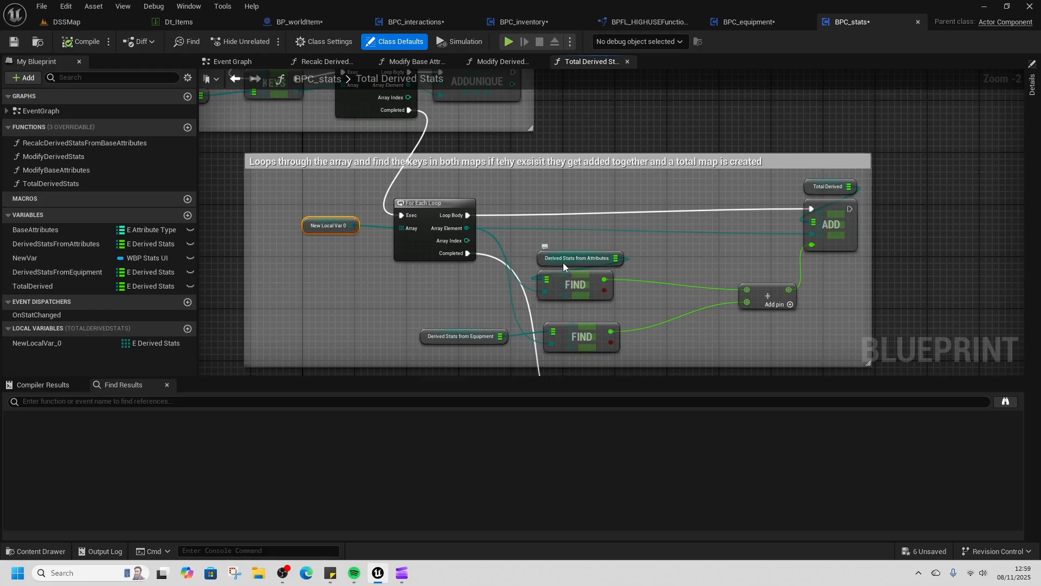
mouse_move(680, 313)
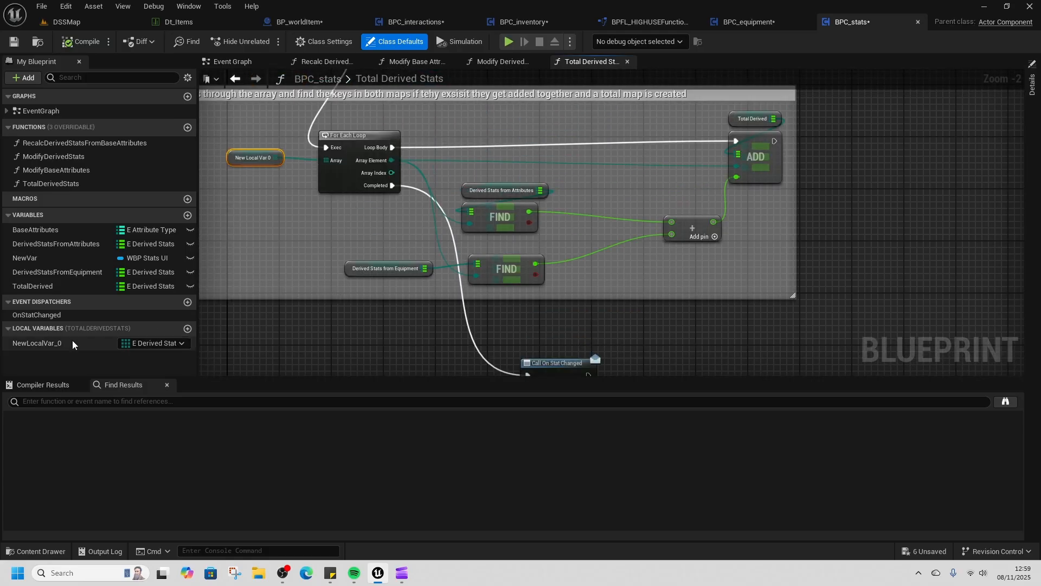
left_click(414, 61)
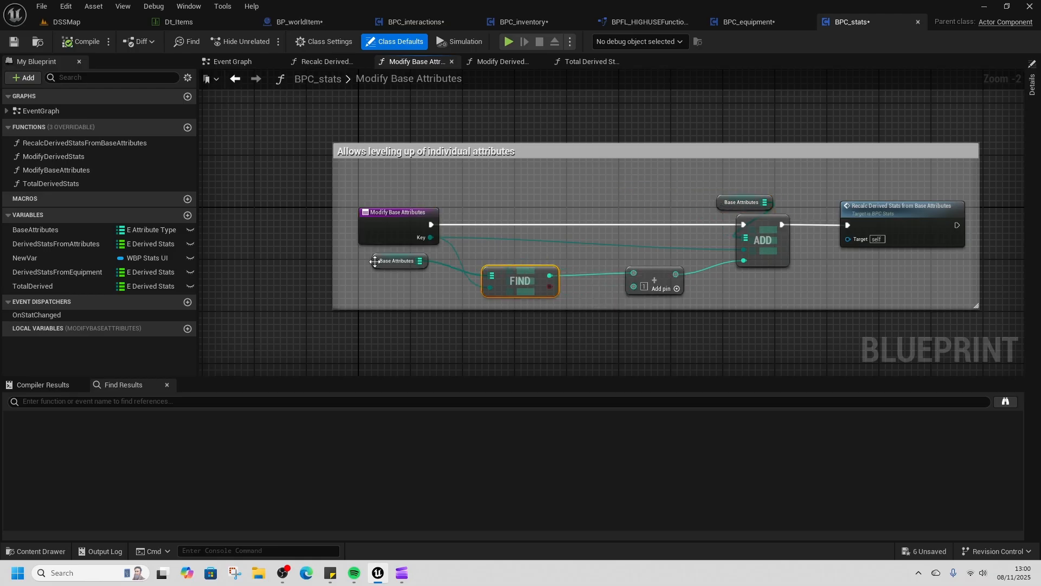
Move the Base Attributes getter slightly right, closer to the FIND node.
left_click_drag(374, 260, 411, 267)
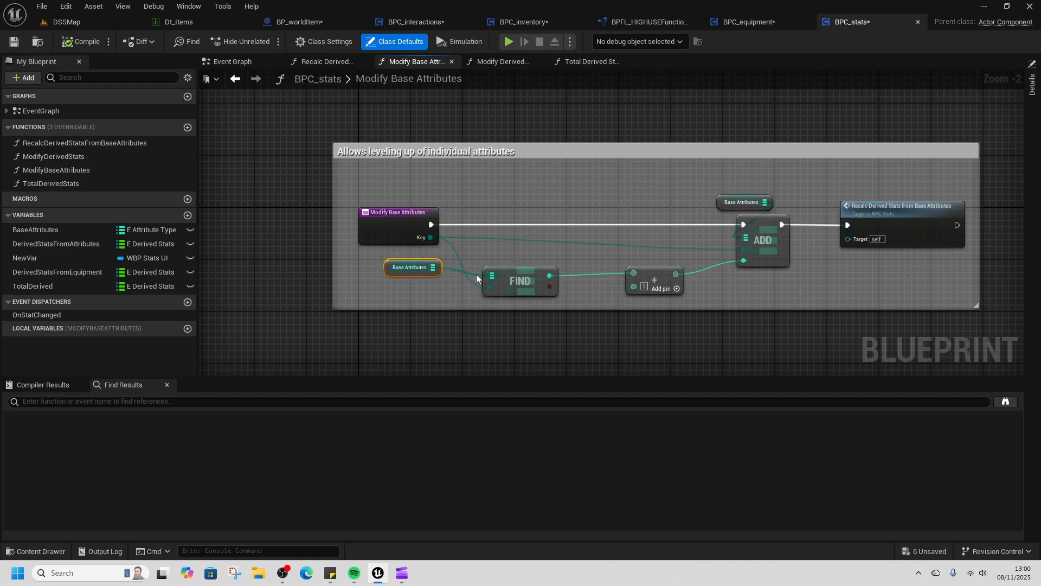
mouse_move(883, 219)
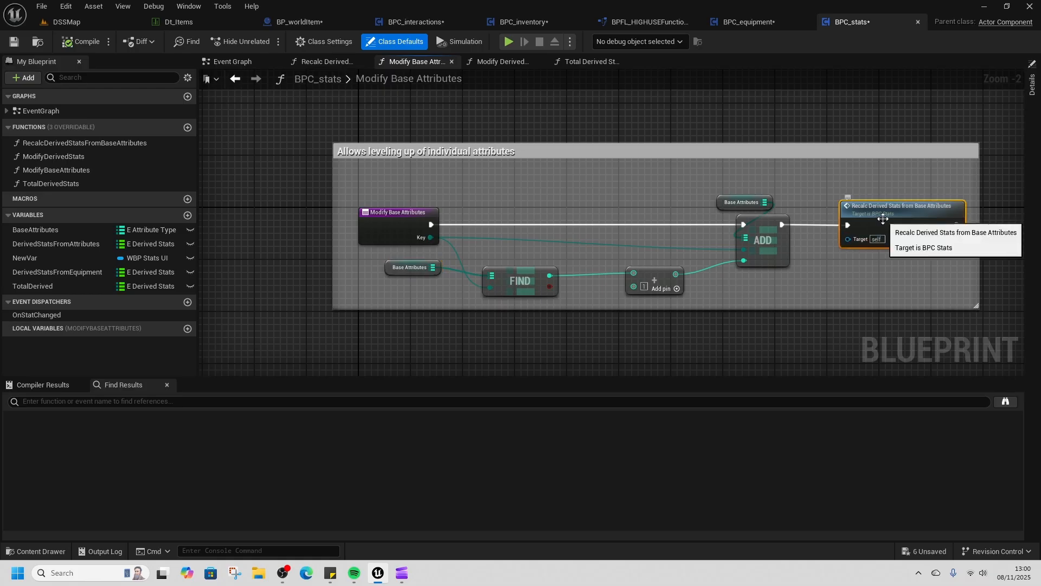
mouse_move(93, 129)
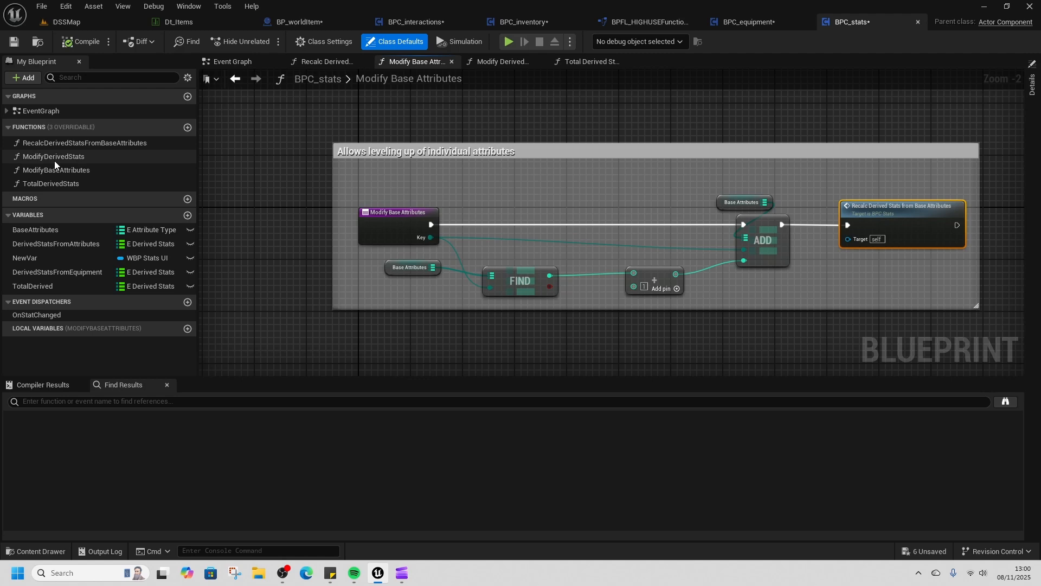
Open ModifyDerivedStats and inspect its key loop, clamped add and Total Derived Stats call.
left_click(503, 61)
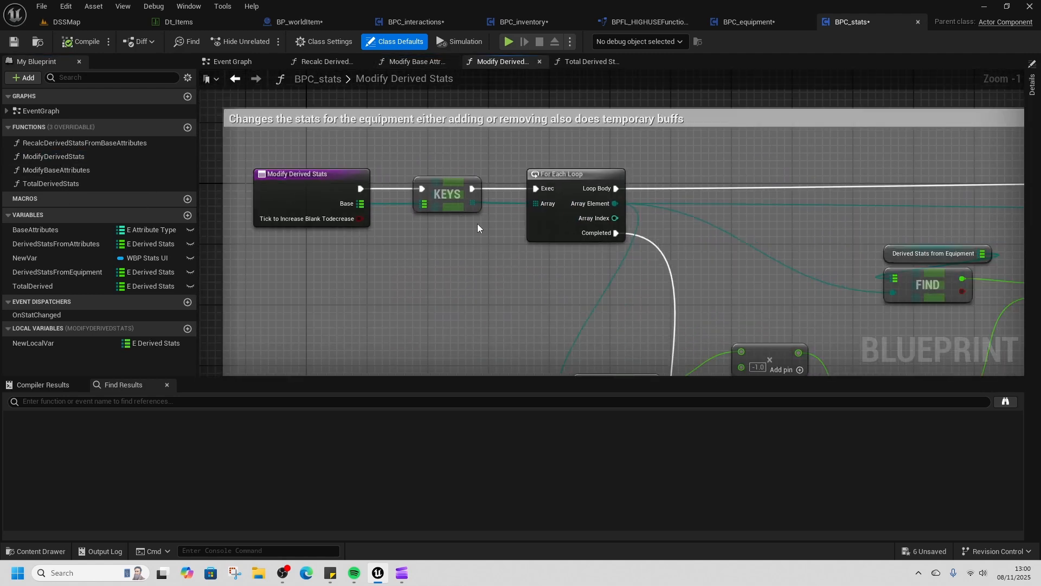
scroll("down", 3)
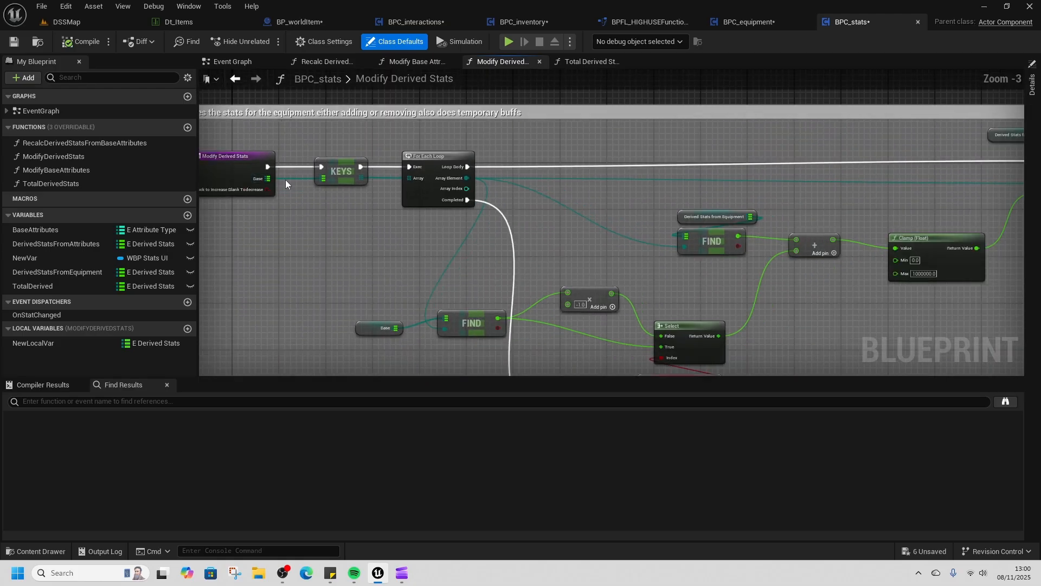
mouse_move(386, 317)
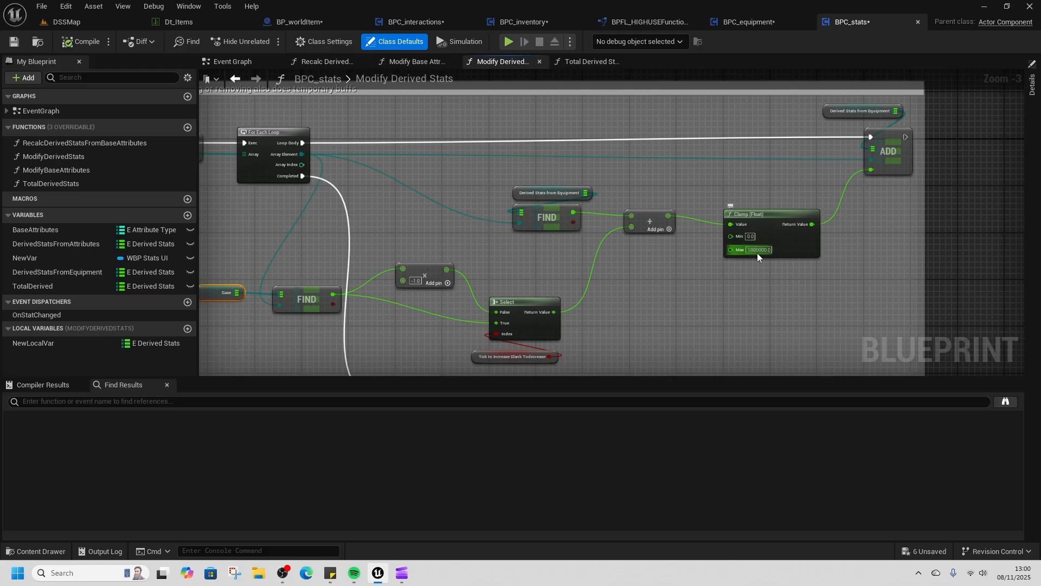
left_click(758, 249)
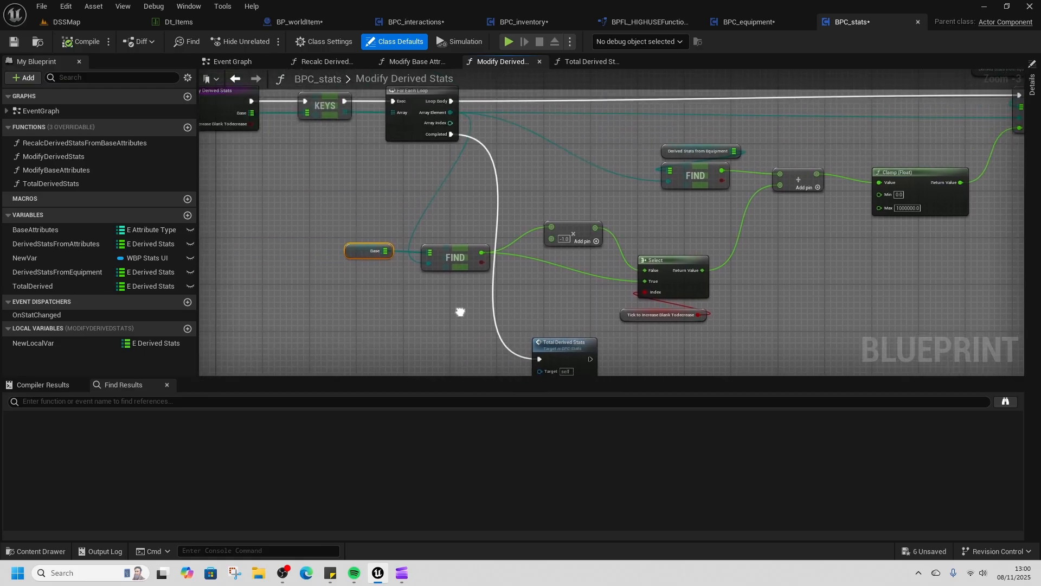
View the WBP_Interact widget, then browse the Widgets > Inventory folder.
left_click(36, 551)
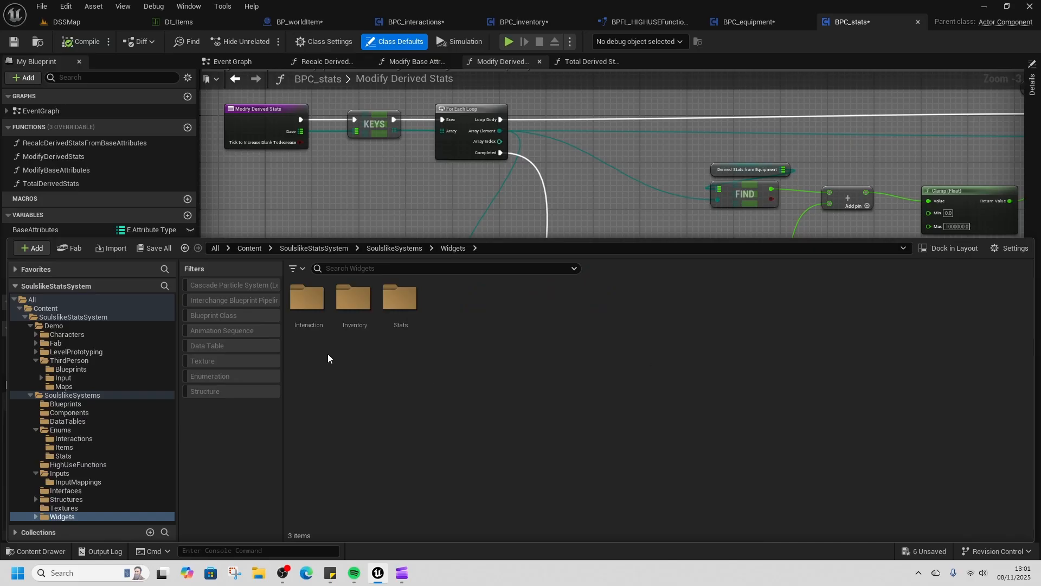
double_click(308, 297)
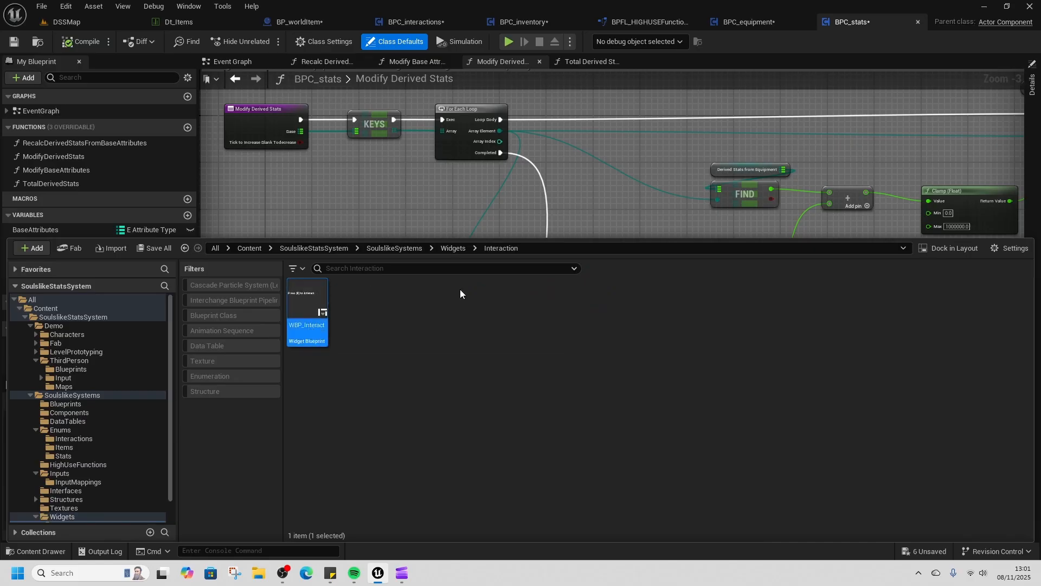
double_click(306, 312)
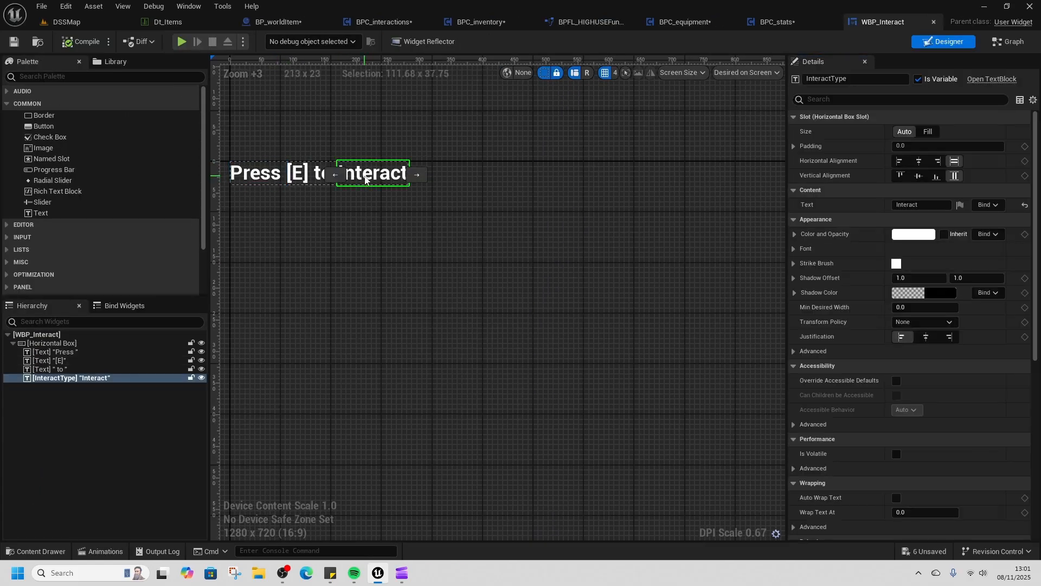
left_click(41, 551)
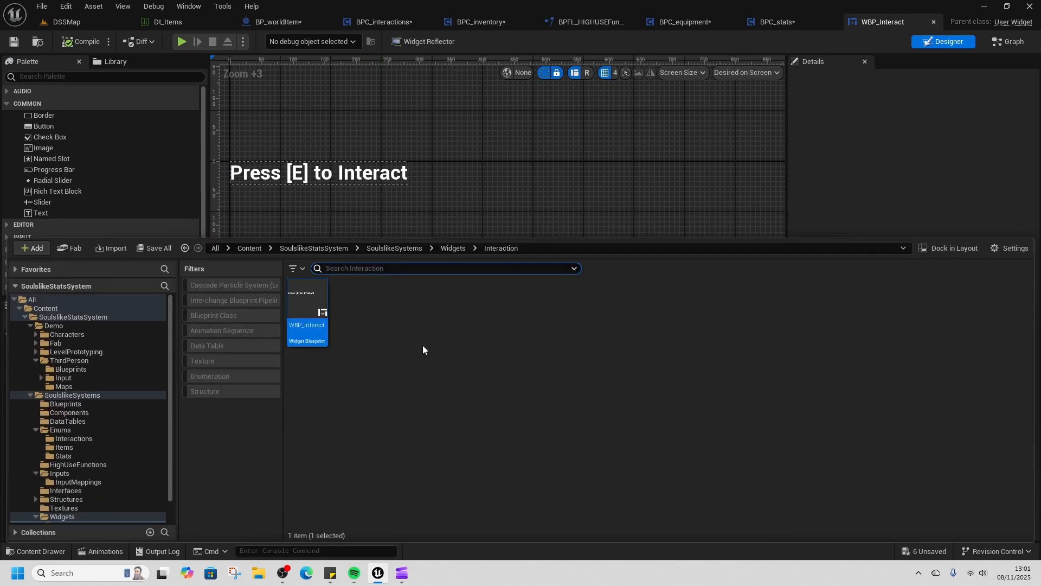
left_click(69, 509)
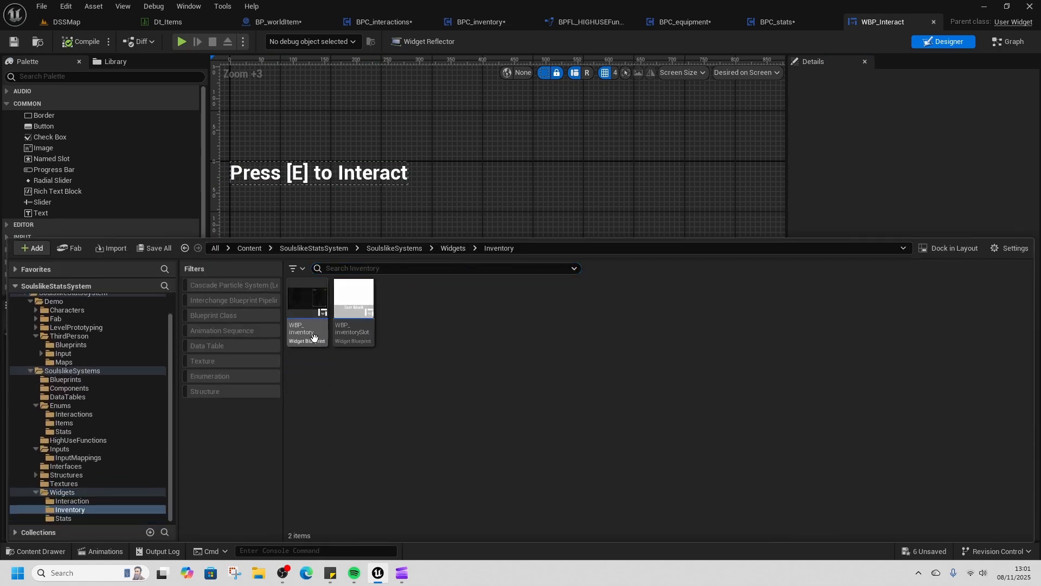
Open WBP_inventory and review its slot creation, grid placement and row/column counting.
left_click(352, 299)
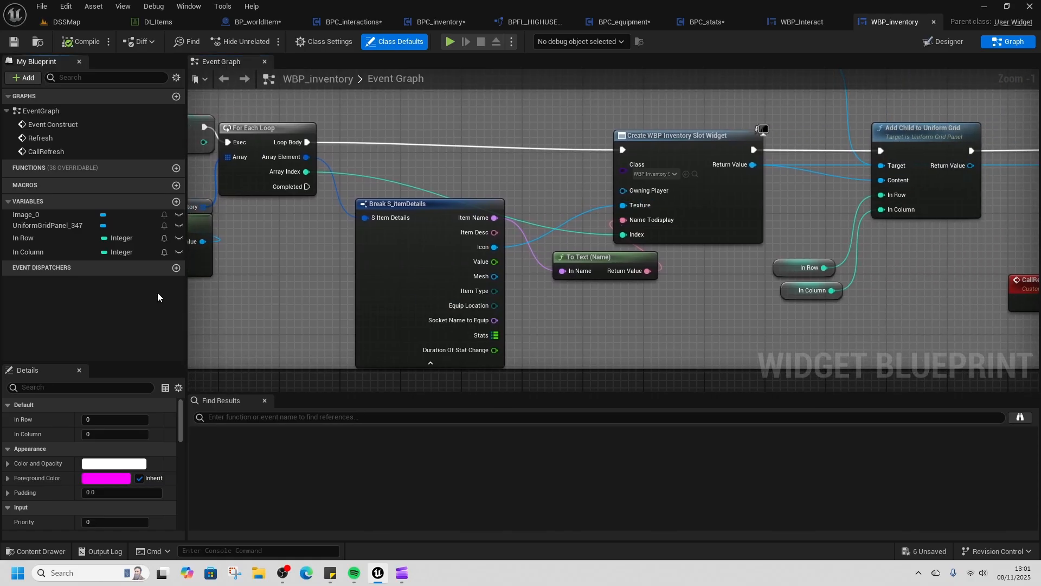
scroll("down", 3)
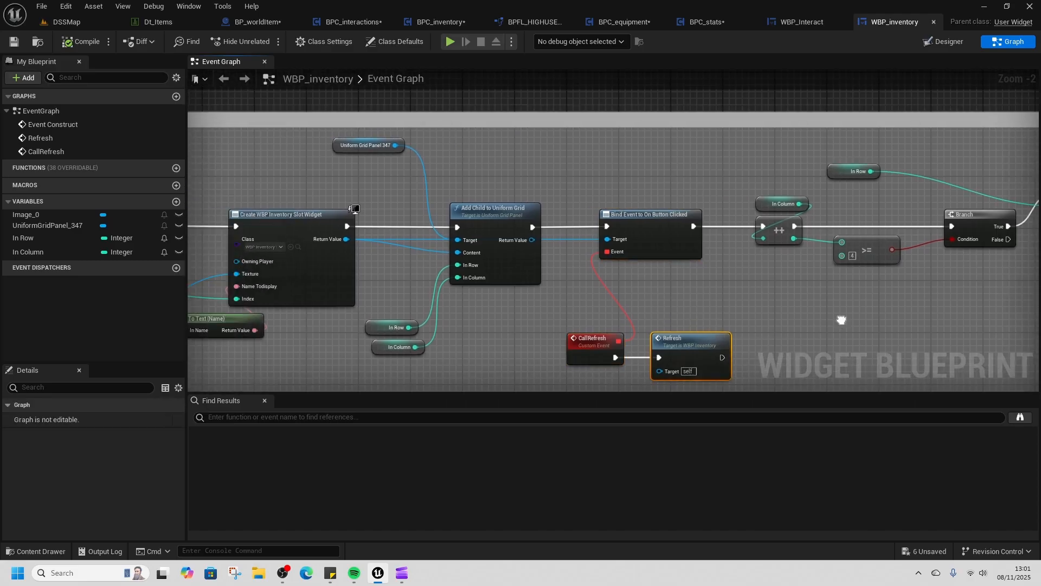
scroll("down", 3)
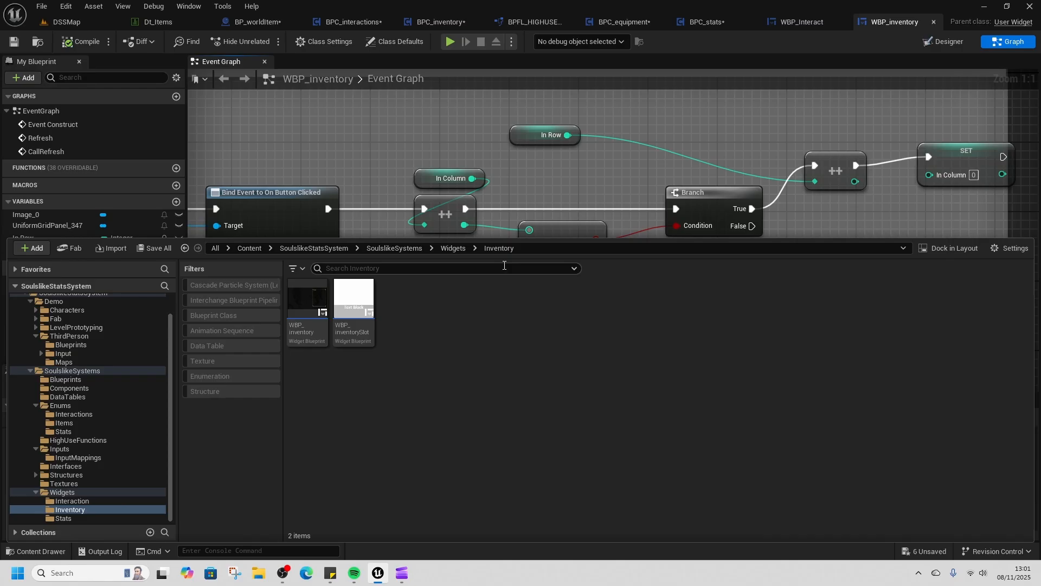
Open WBP_inventorySlot and inspect its Vertical Box and Button_0 in the hierarchy.
double_click(353, 306)
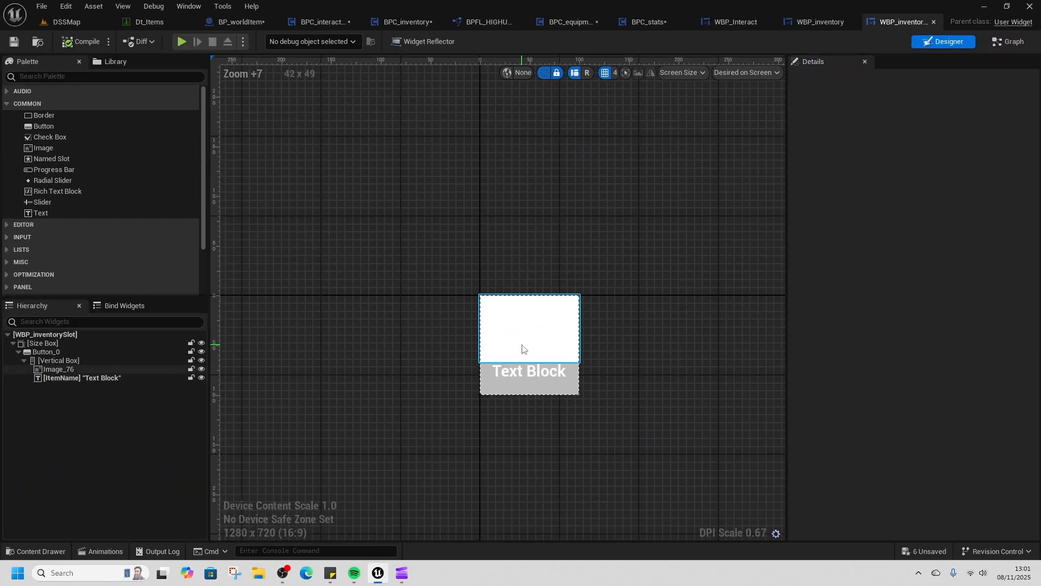
left_click(58, 363)
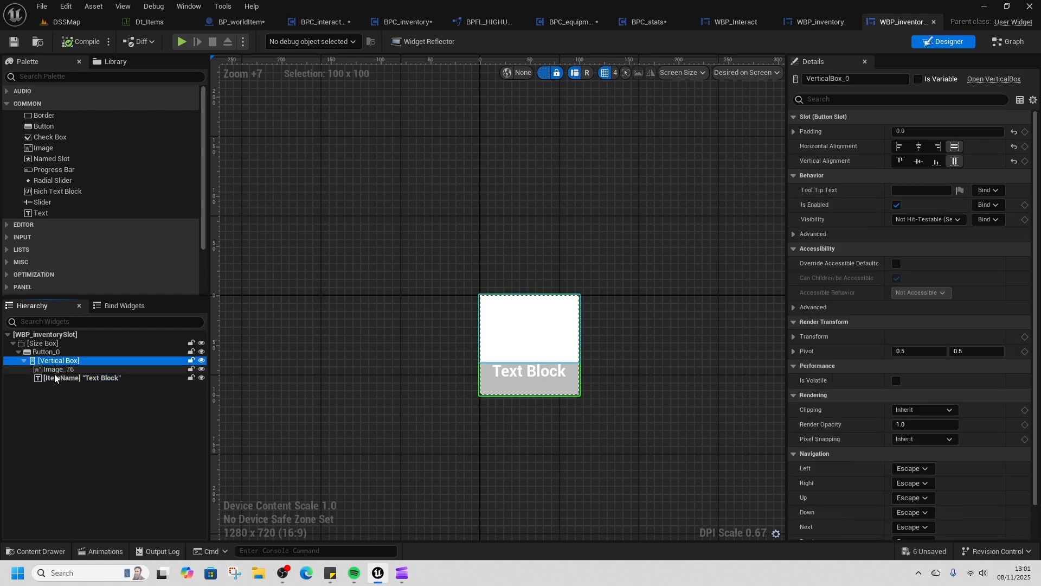
left_click(46, 353)
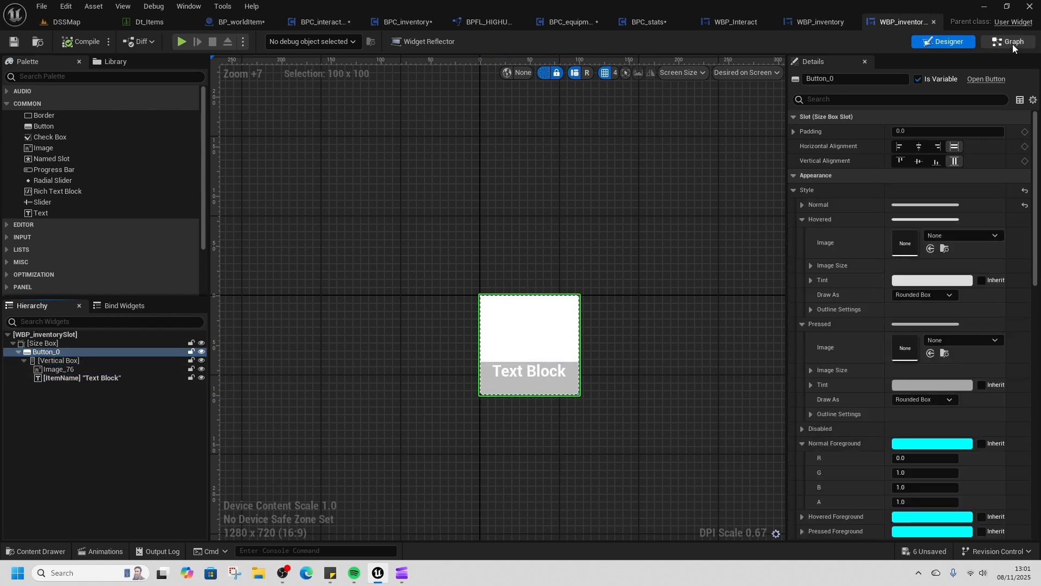
Review the slot's event graph, then return to WBP_inventory's CallRefresh graph.
left_click(1009, 41)
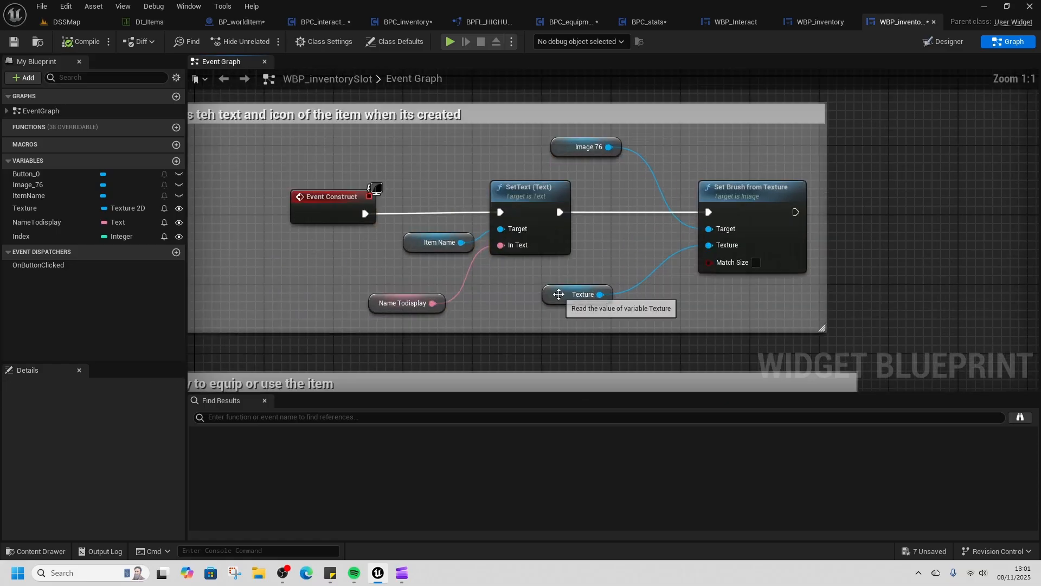
scroll("down", 3)
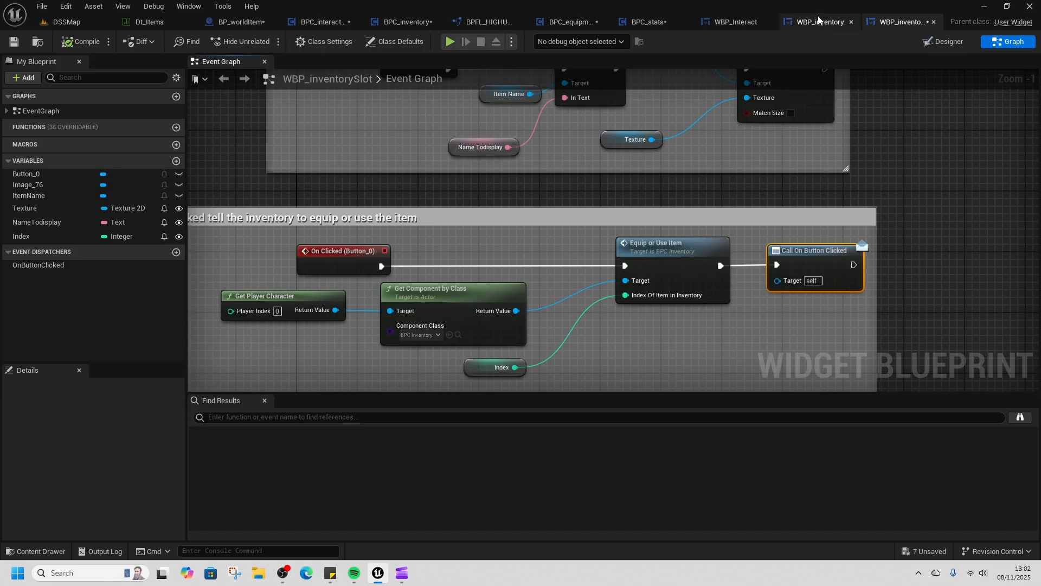
left_click(819, 22)
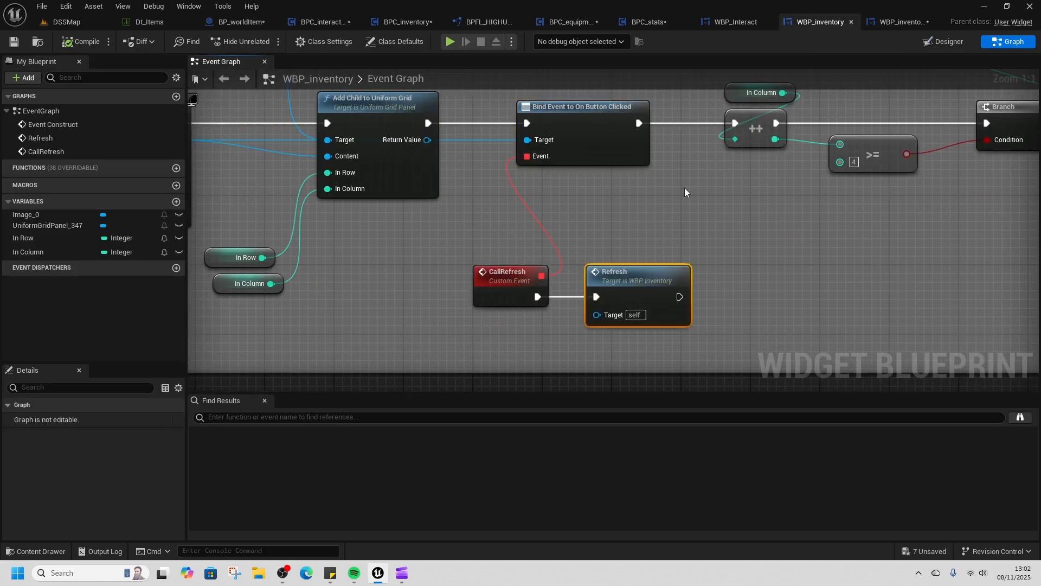
Open WBP_statsUI from Widgets > Stats and select its Attributes panel.
left_click(36, 550)
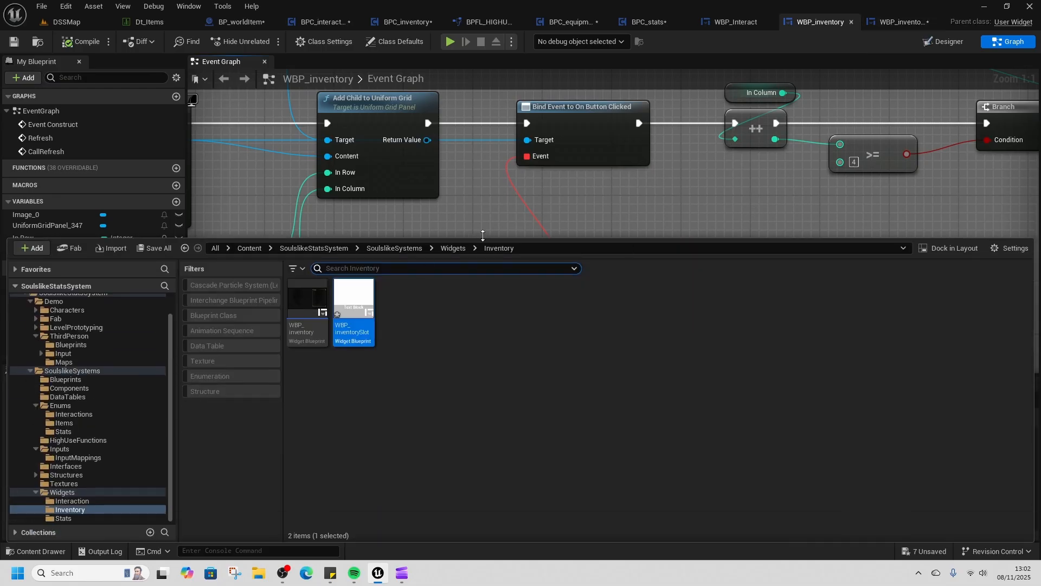
left_click(64, 518)
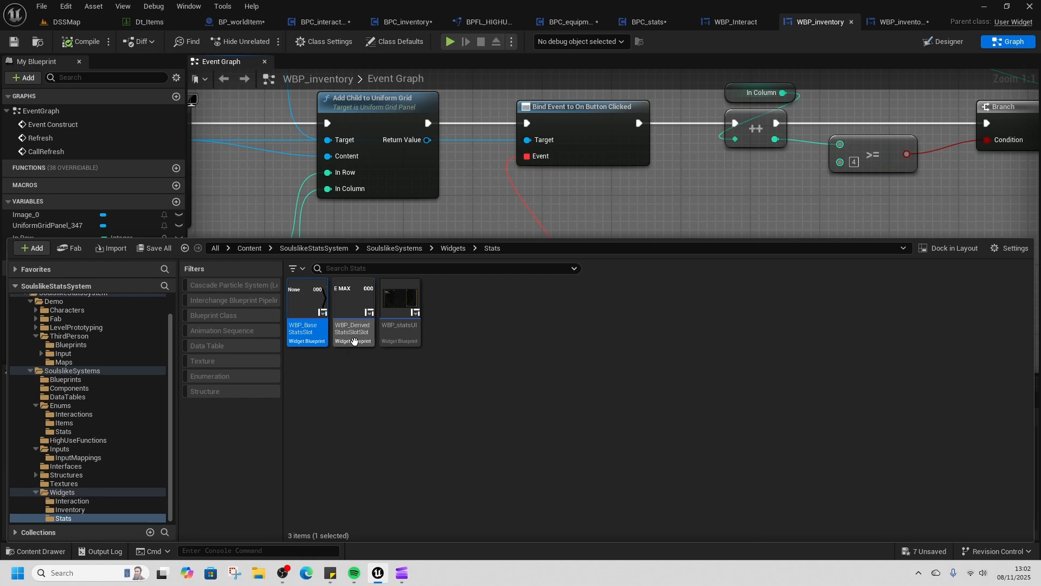
mouse_move(353, 340)
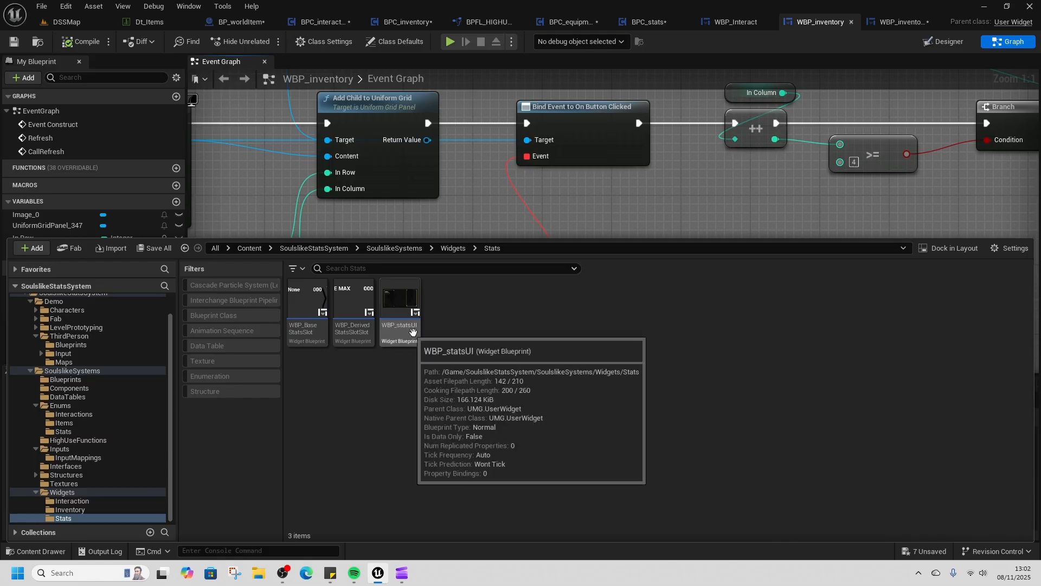
double_click(399, 298)
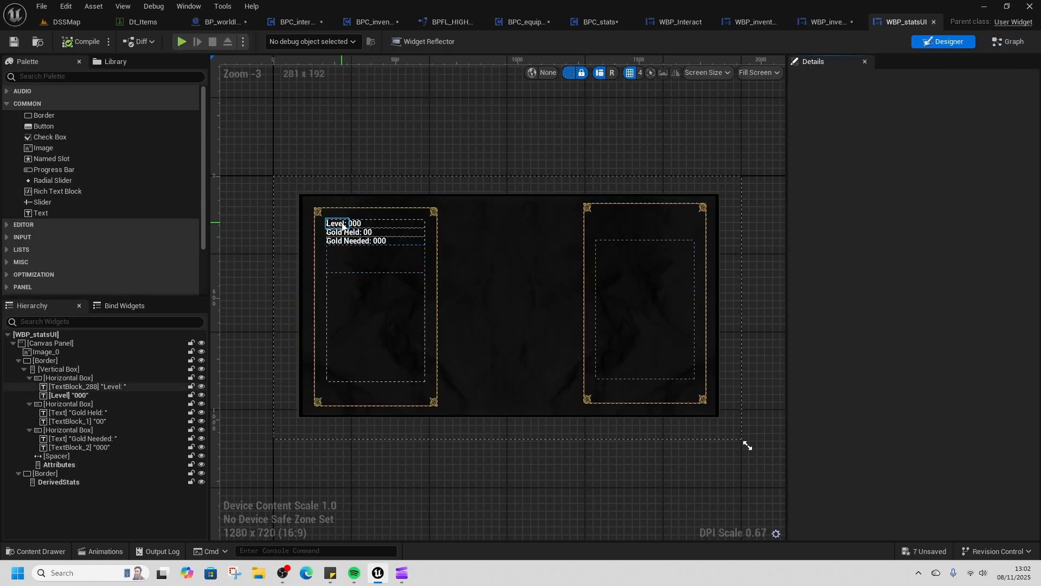
left_click(364, 259)
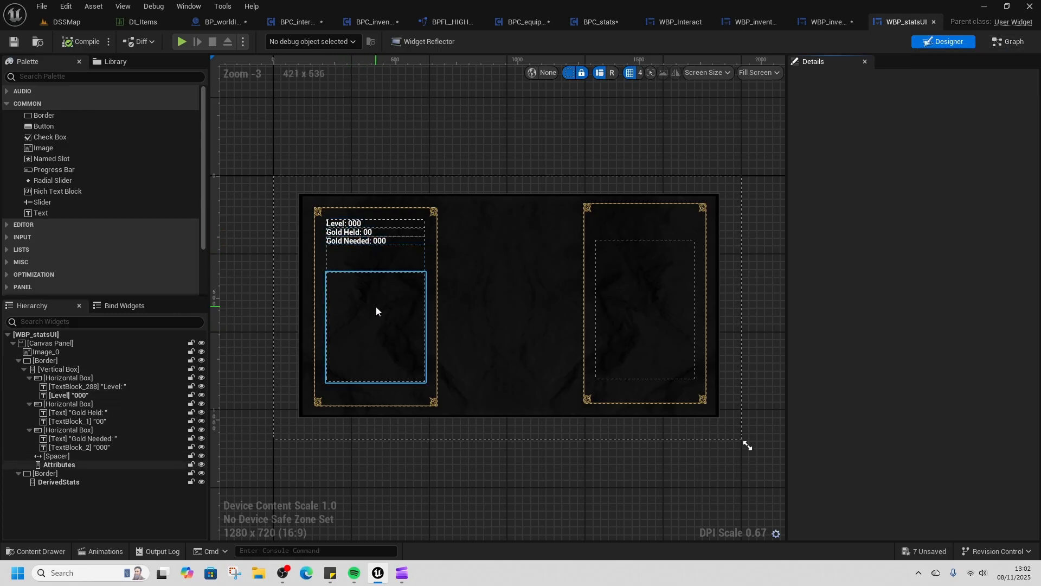
mouse_move(1008, 42)
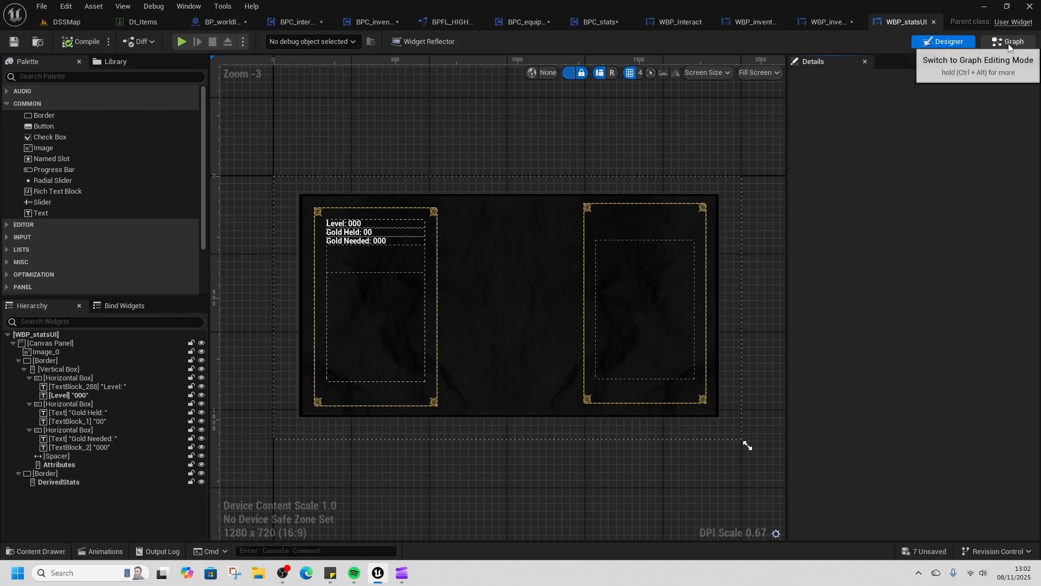
Walk through WBP_statsUI's graph of level text updates and stat slot building.
left_click(1008, 41)
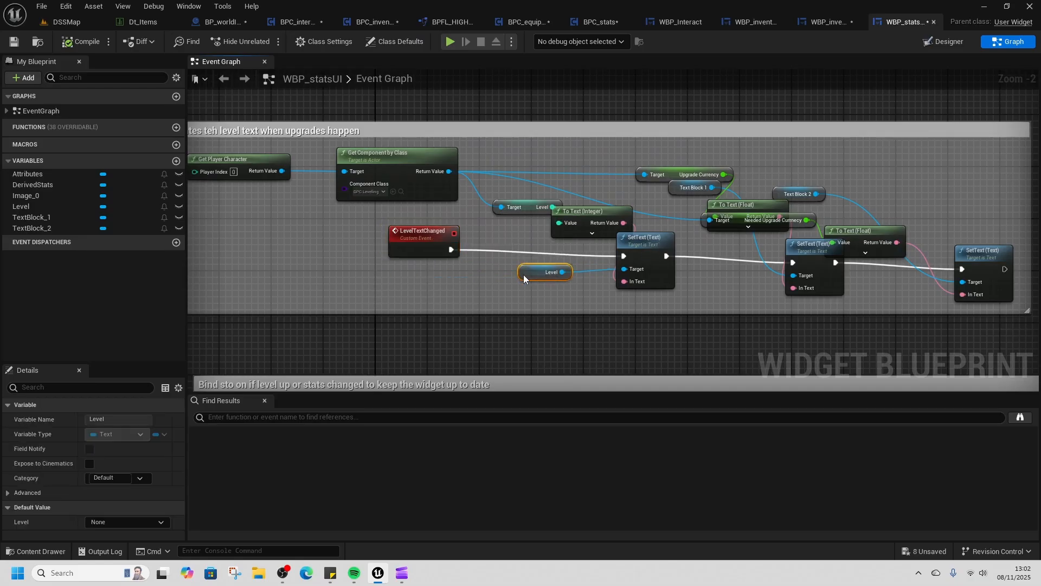
scroll("down", 3)
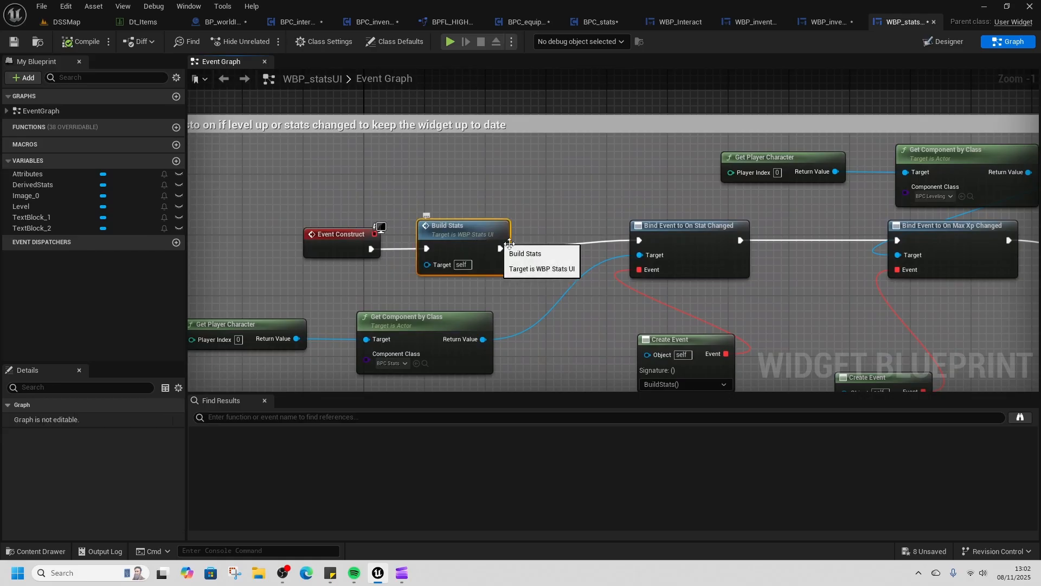
scroll("down", 3)
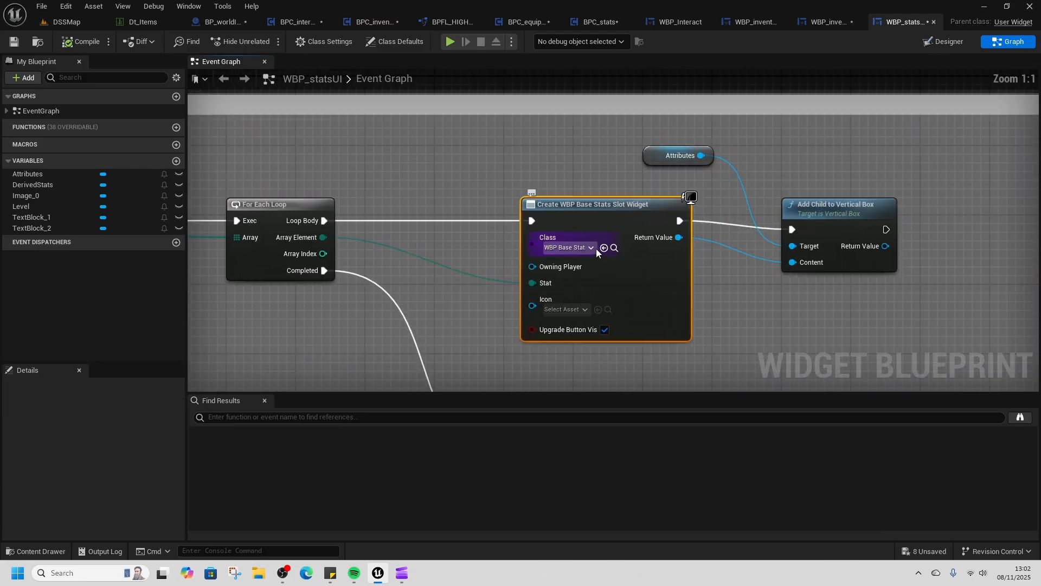
scroll("down", 3)
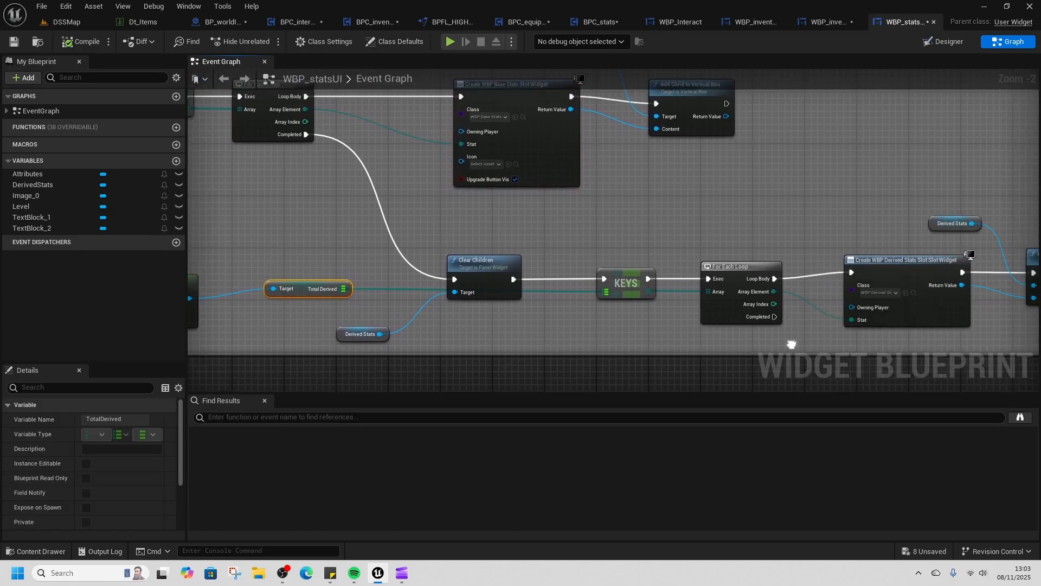
scroll("down", 3)
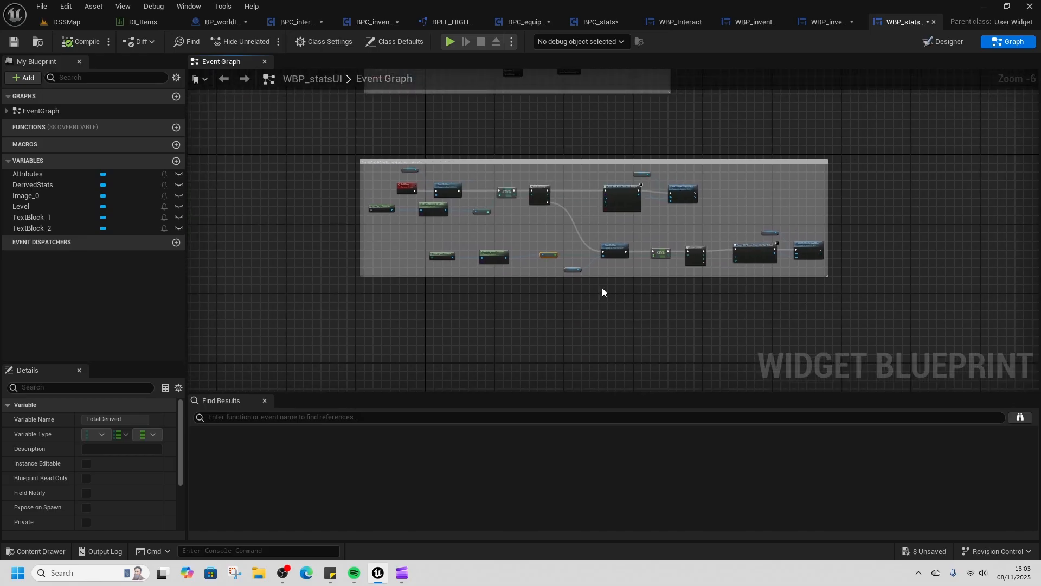
left_click(64, 21)
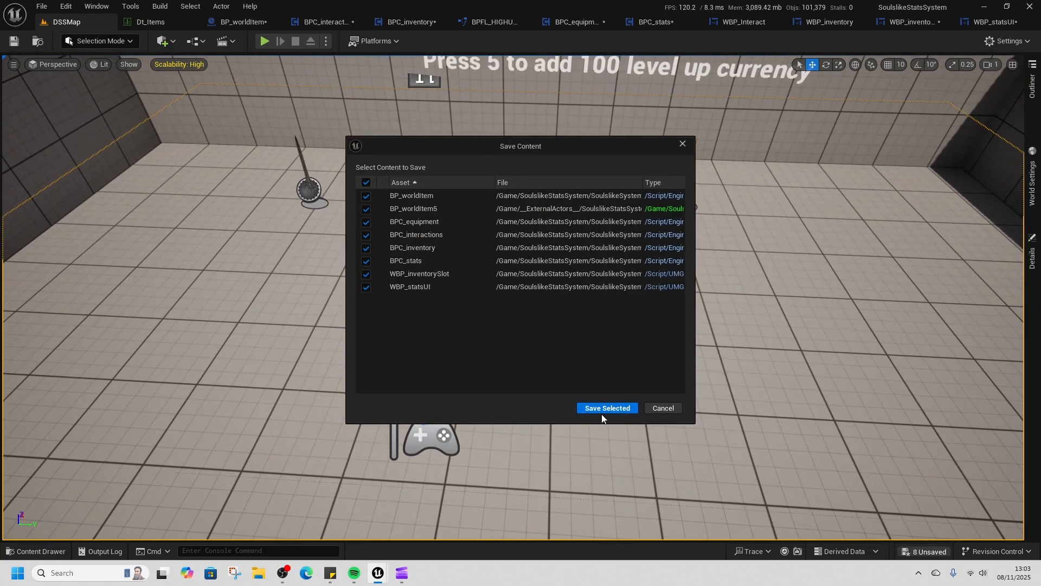
Save the eight listed modified assets with Save Selected.
left_click(605, 408)
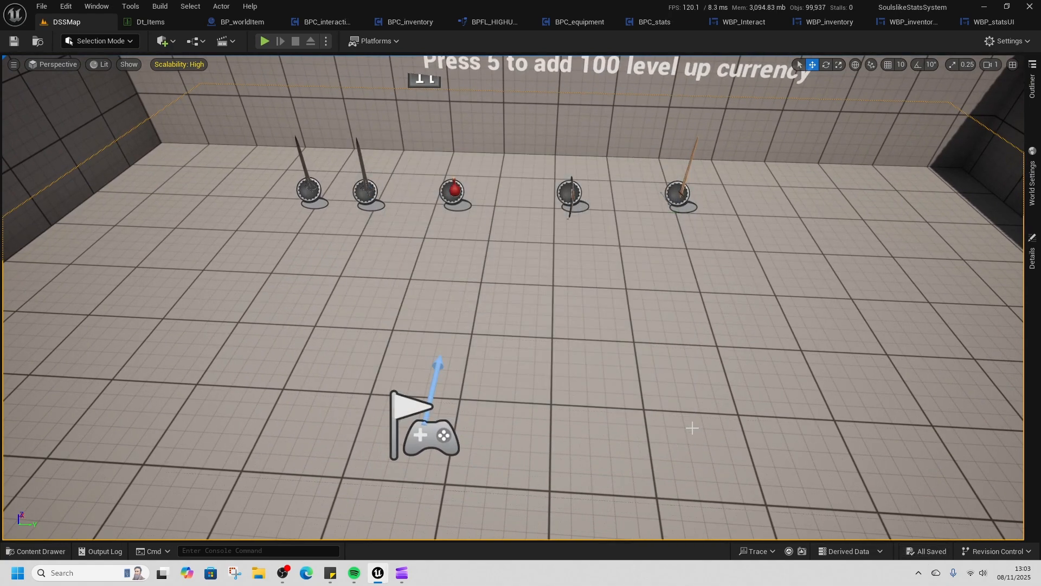
mouse_move(582, 367)
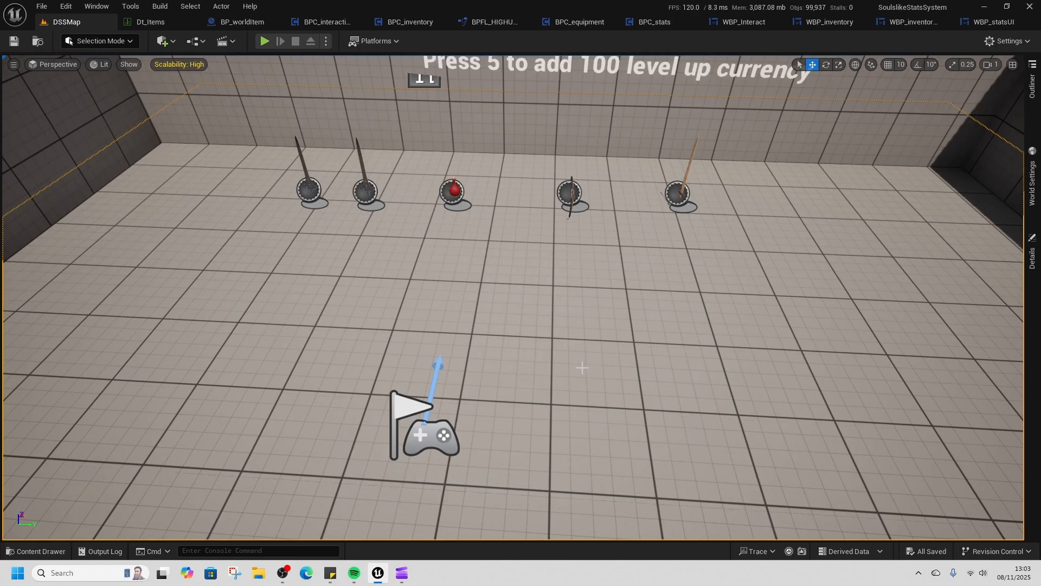